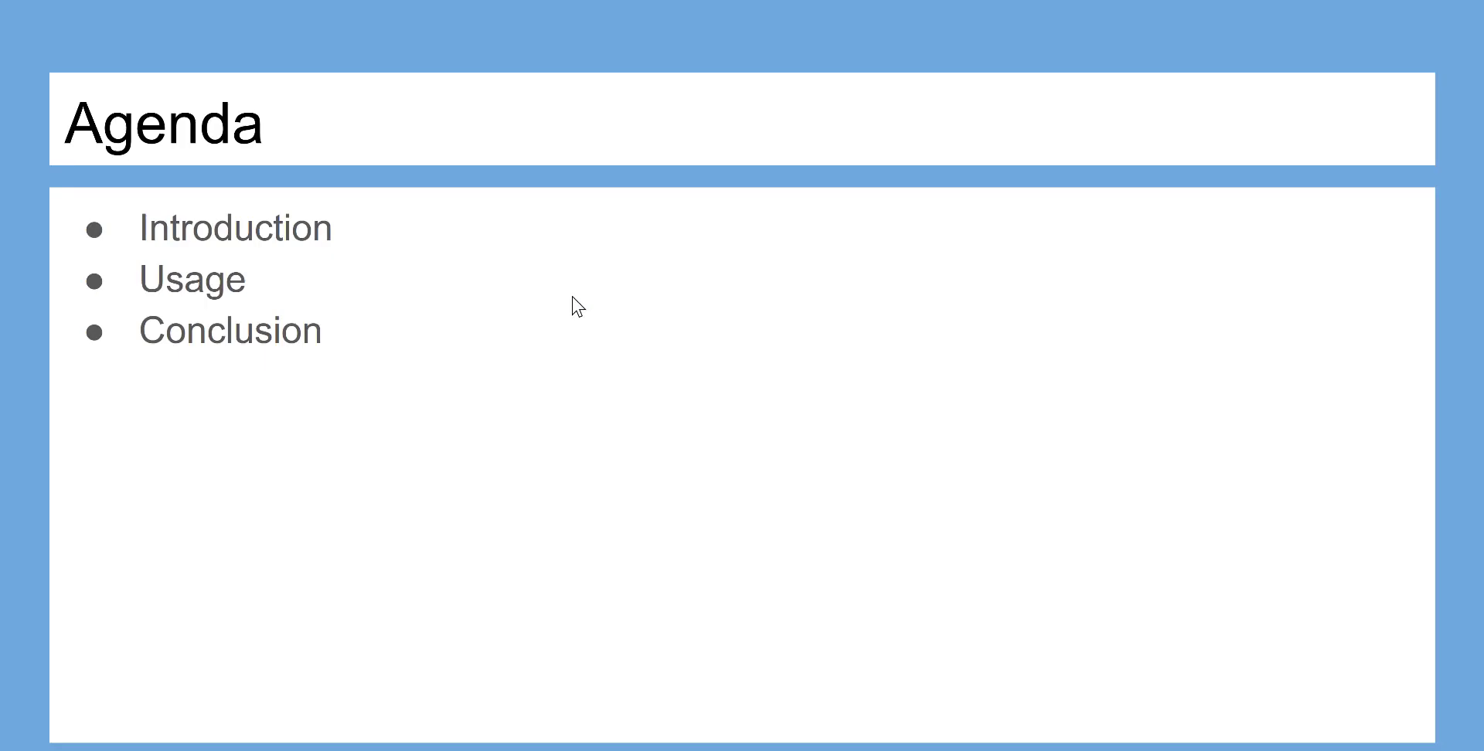
pyautogui.moveTo(249, 238)
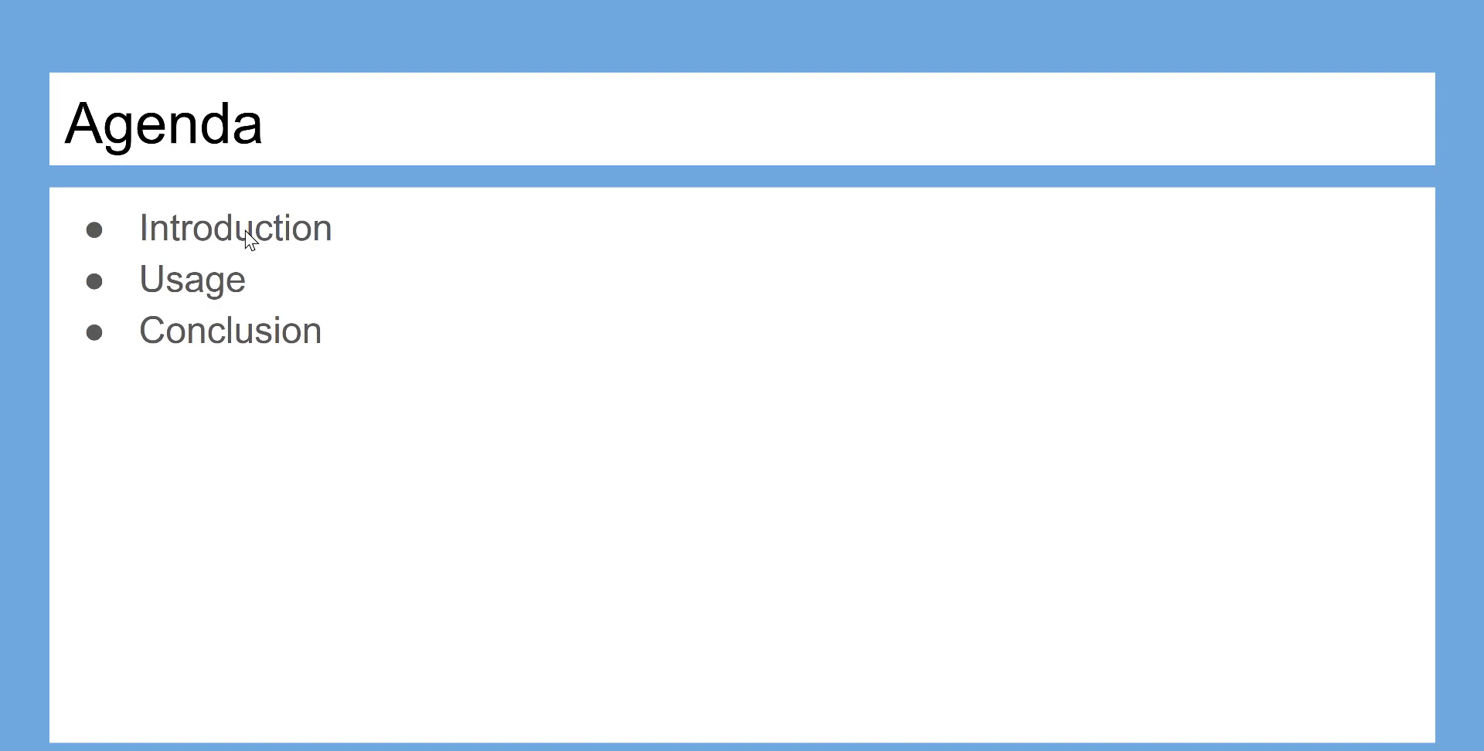
pyautogui.moveTo(484, 419)
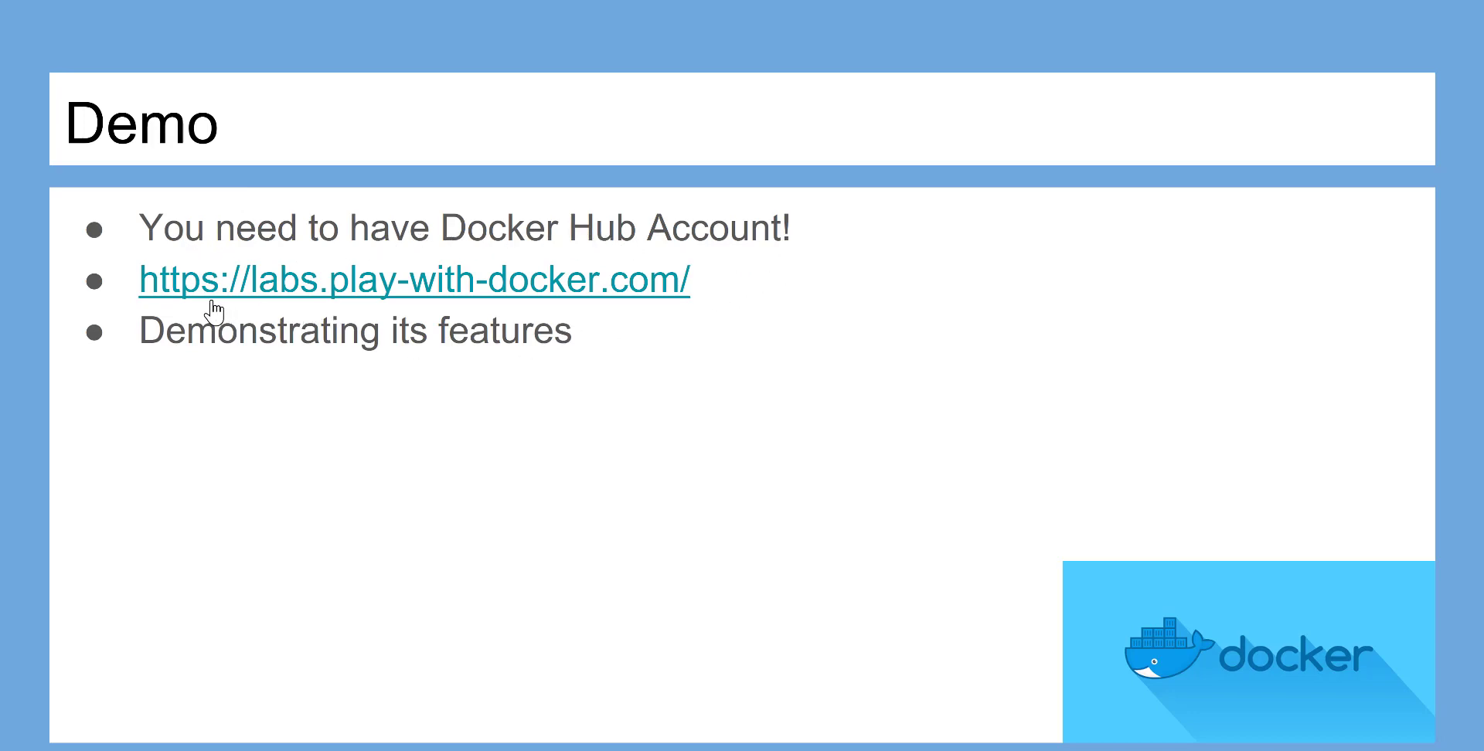
# Go to labs.play-with-docker.com and choose the docker login provider to bring up the Docker ID sign-in.
pyautogui.click(413, 280)
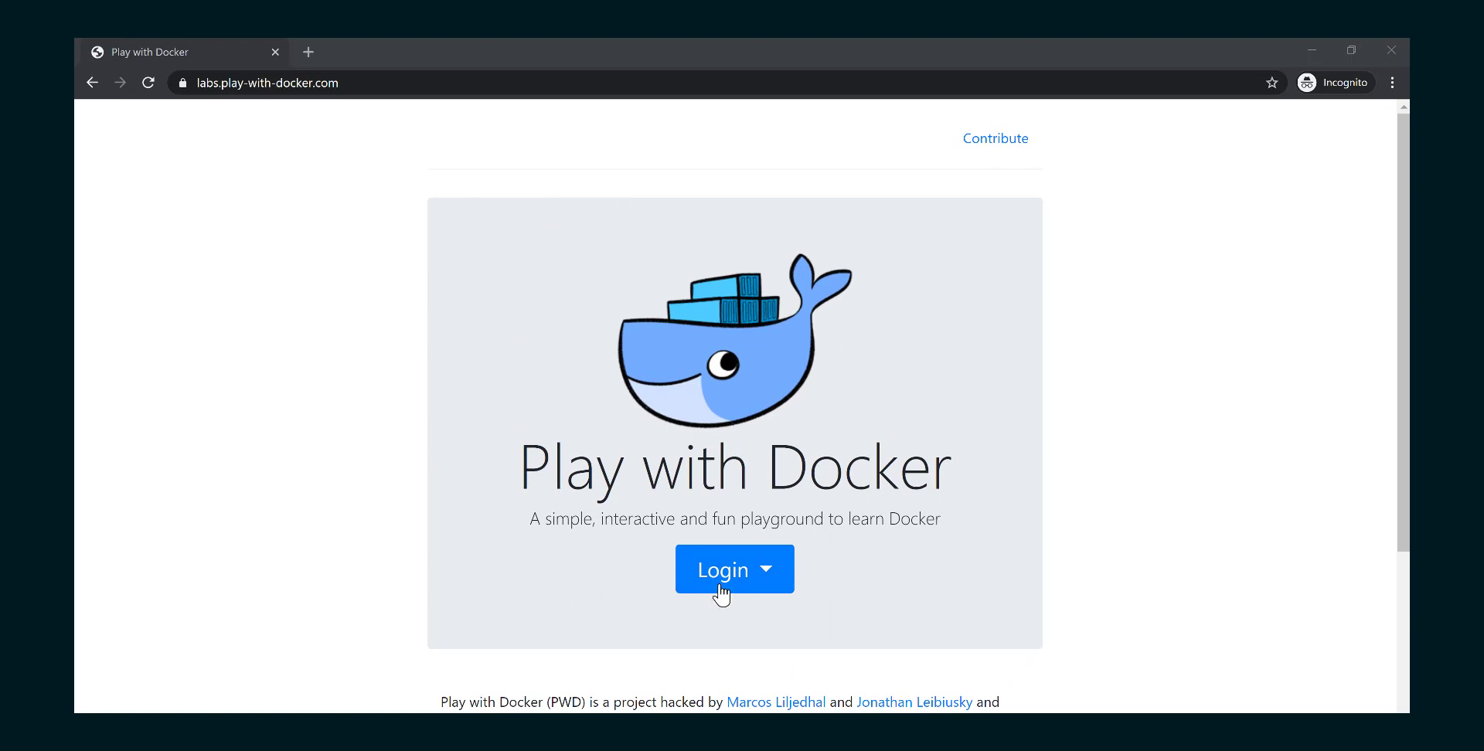
pyautogui.click(767, 569)
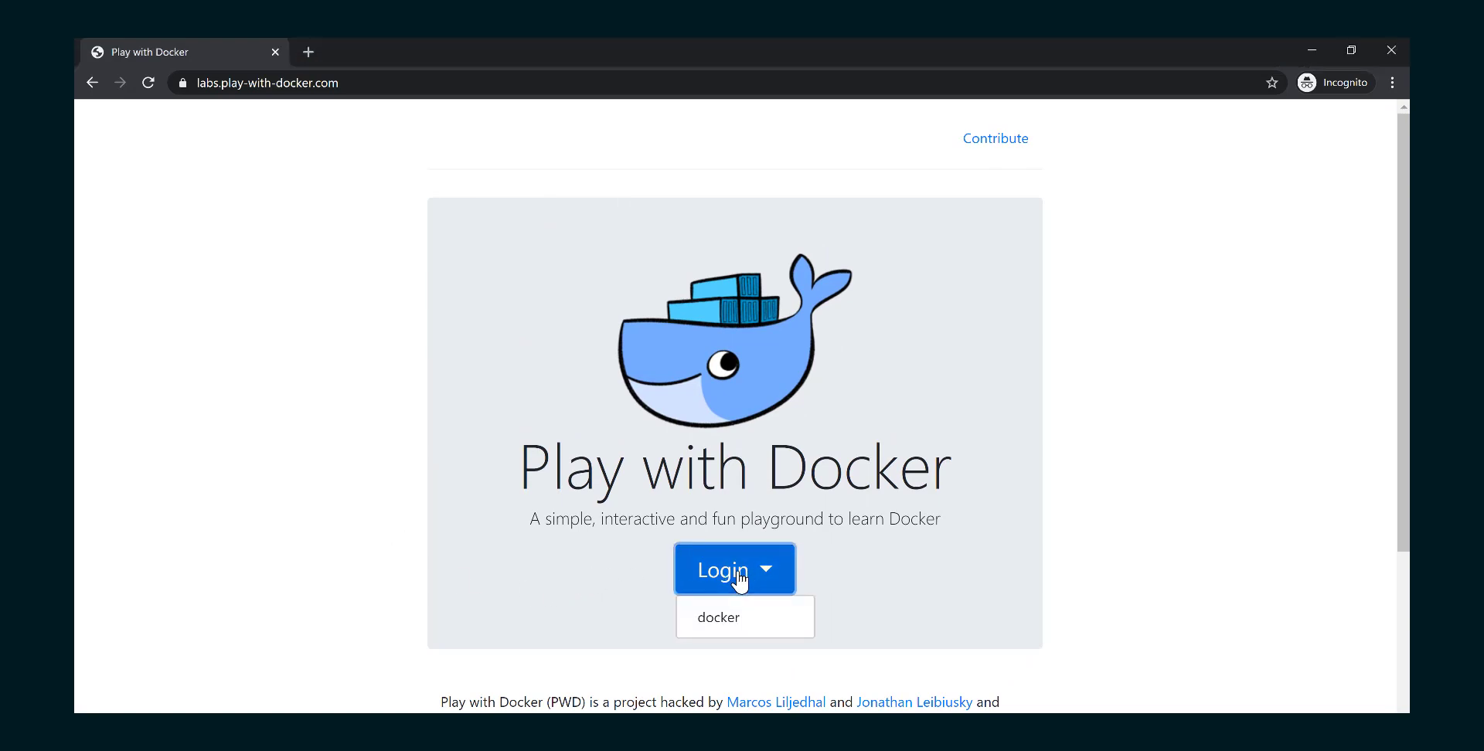
pyautogui.moveTo(723, 624)
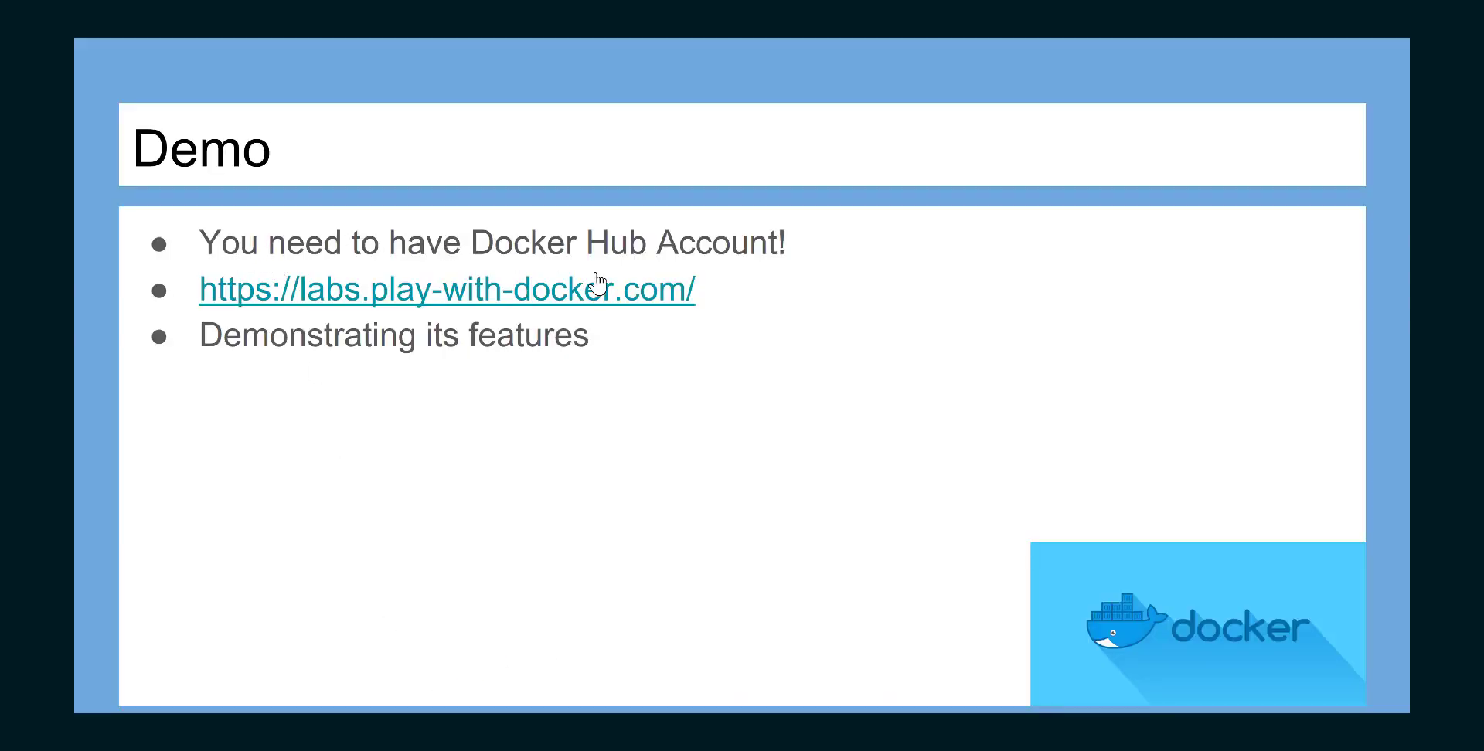
pyautogui.moveTo(629, 245)
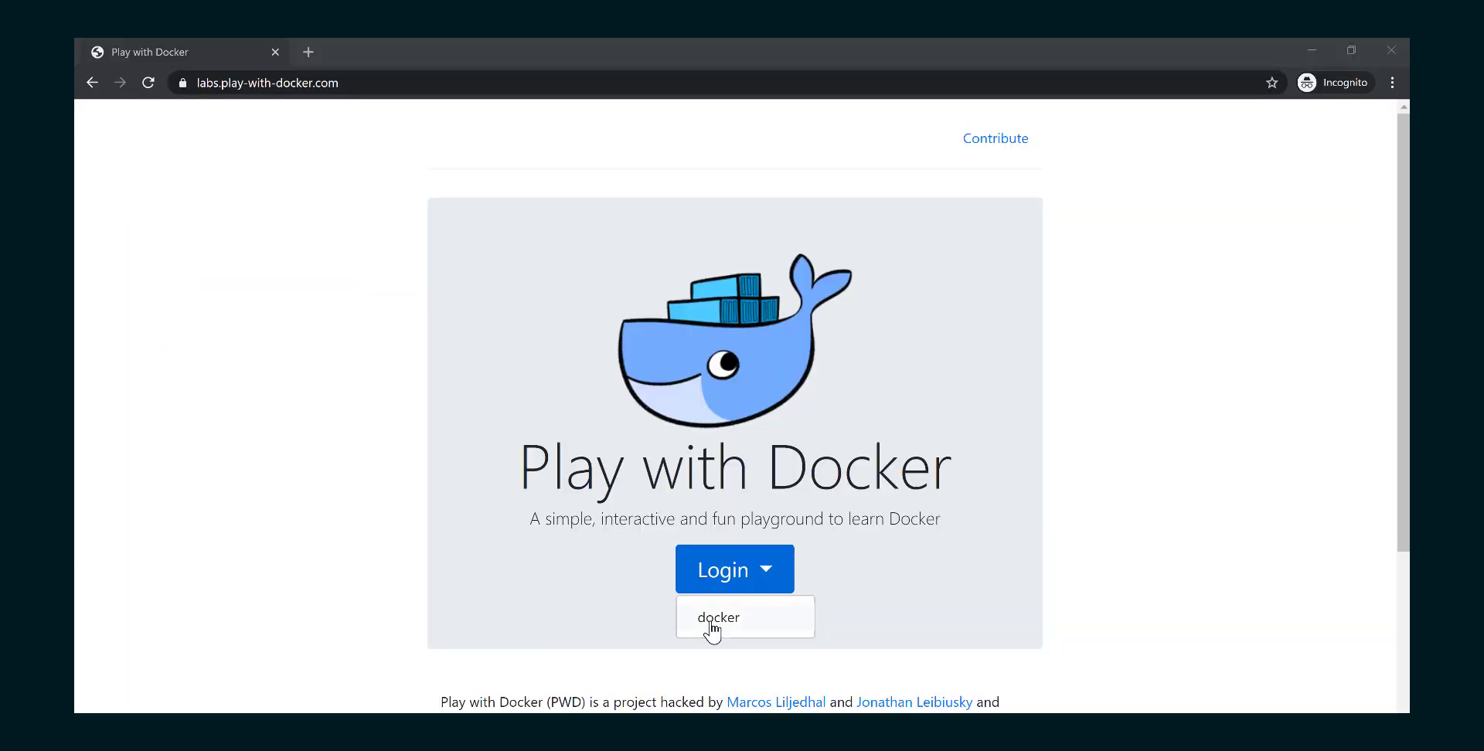
pyautogui.moveTo(745, 617)
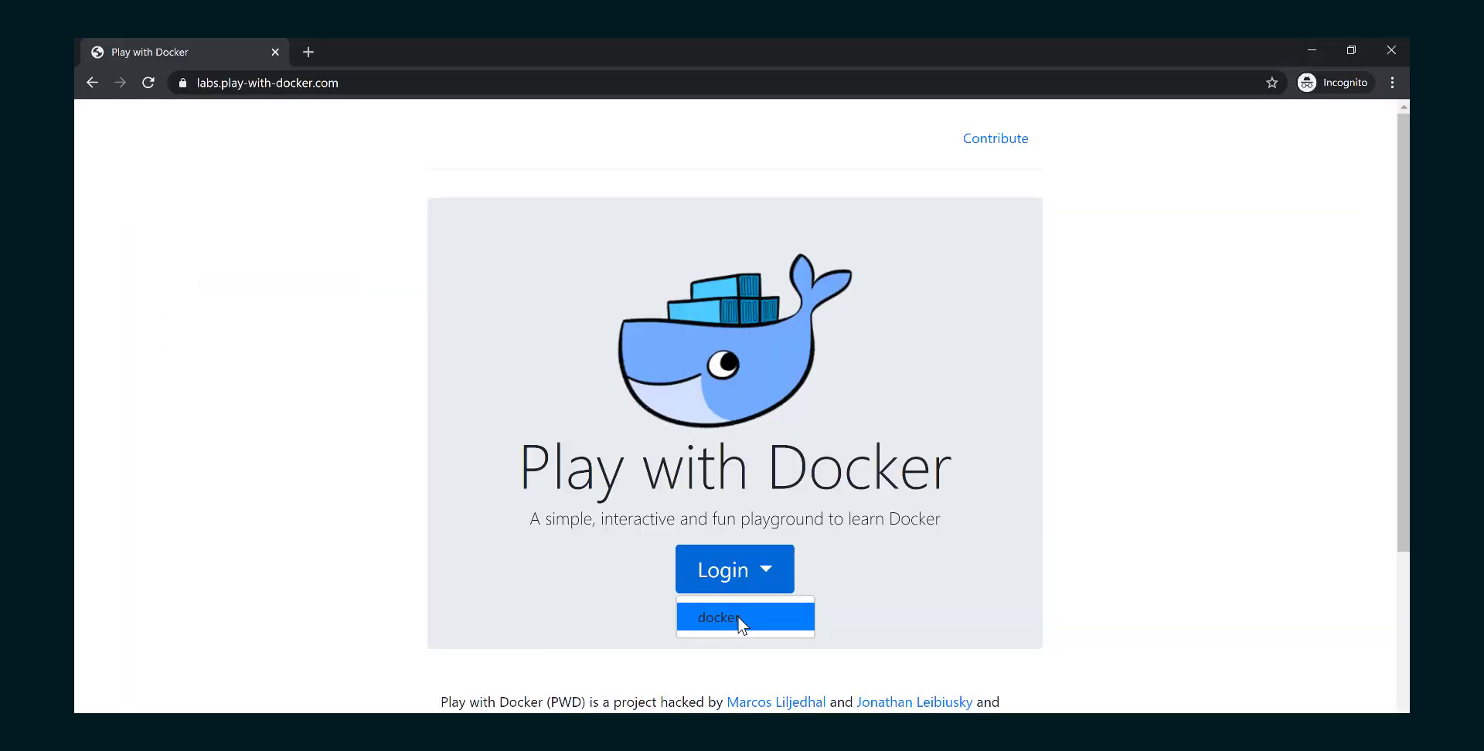
pyautogui.click(745, 616)
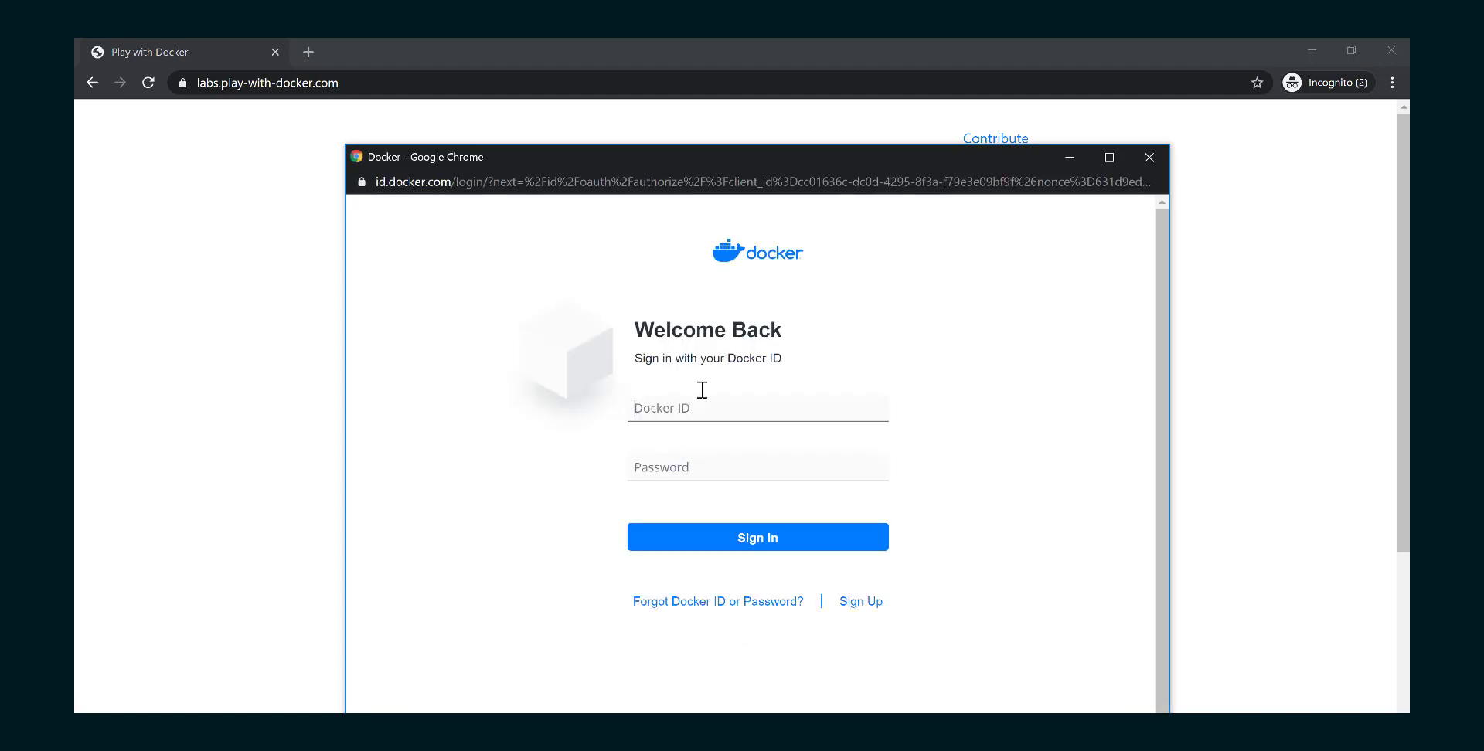
pyautogui.moveTo(550, 449)
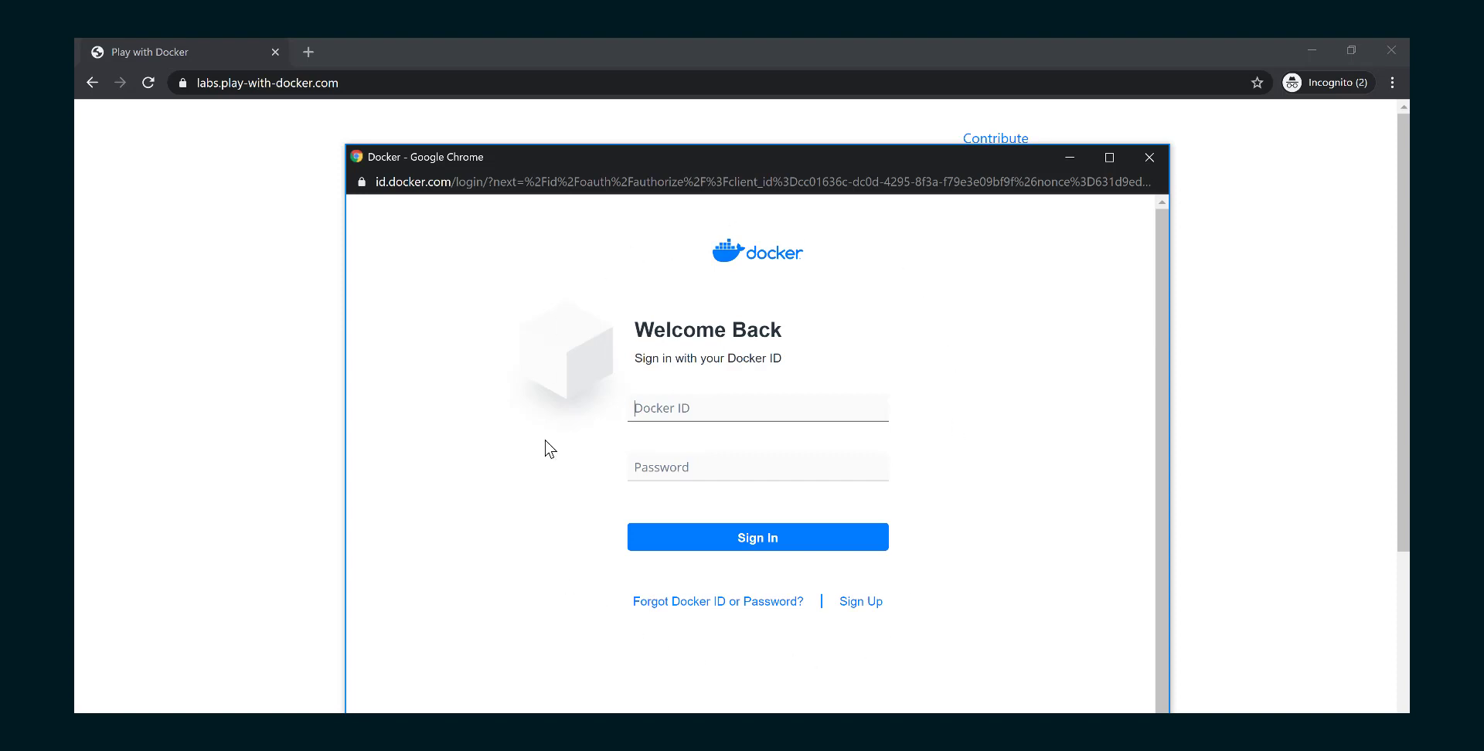
pyautogui.moveTo(858, 602)
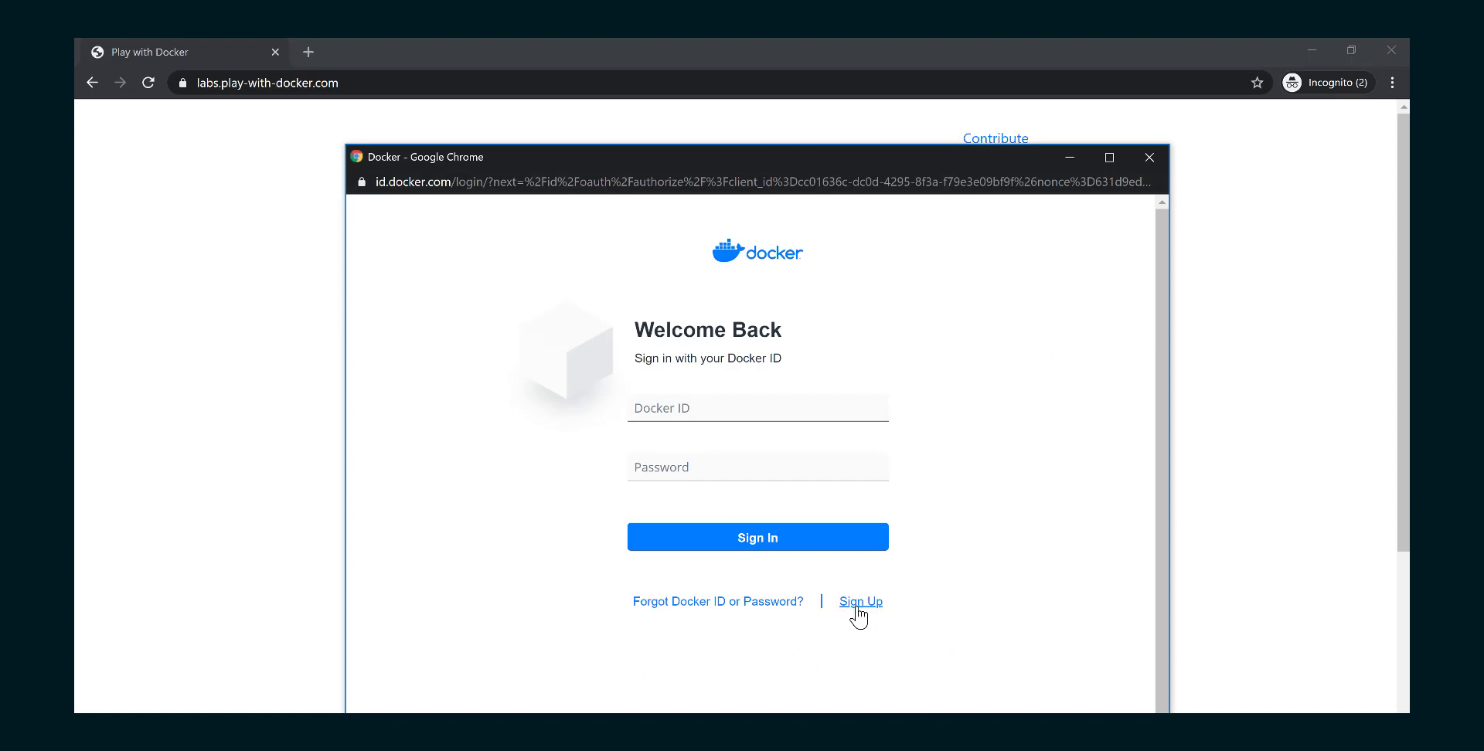
# Go through Sign Up to Docker Hub and sign in there, returning to Play with Docker with Start available.
pyautogui.click(757, 536)
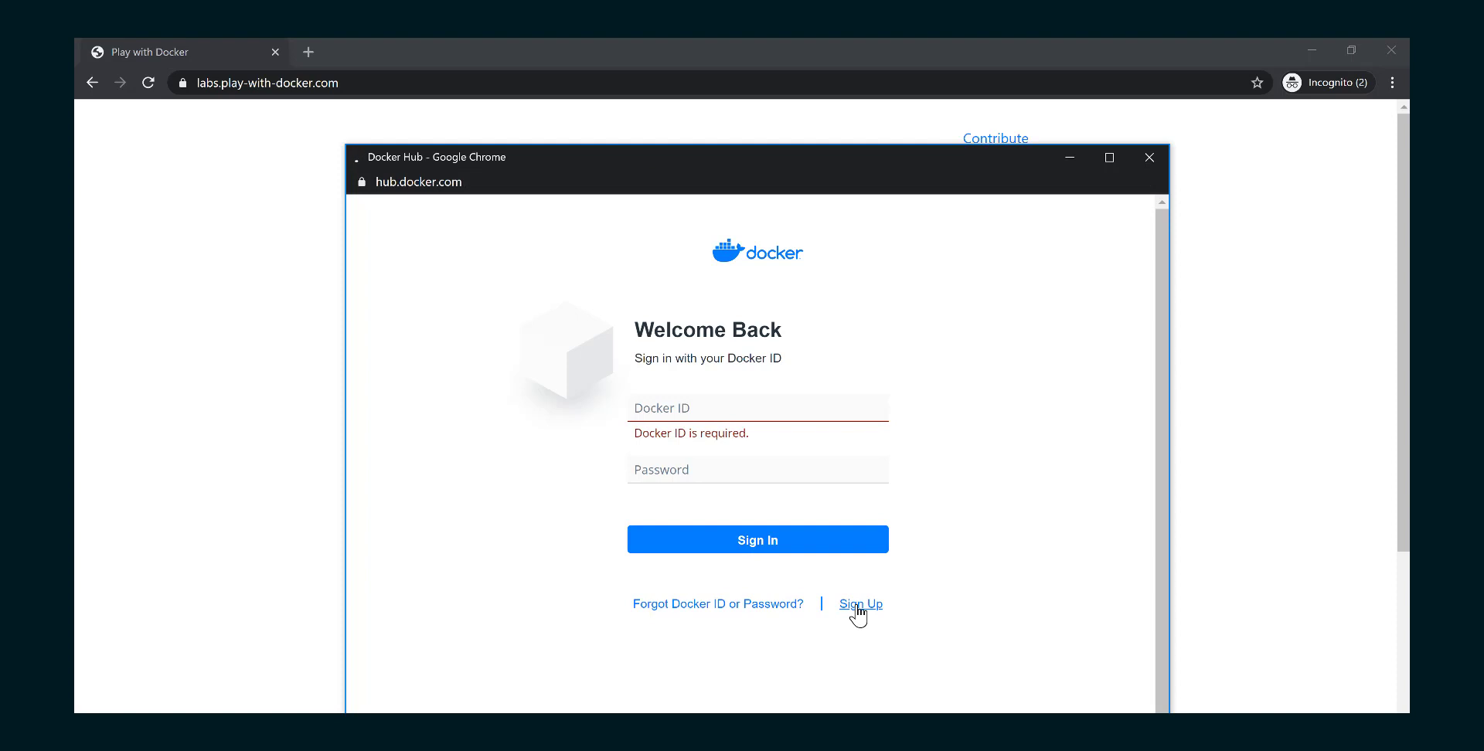
pyautogui.click(859, 604)
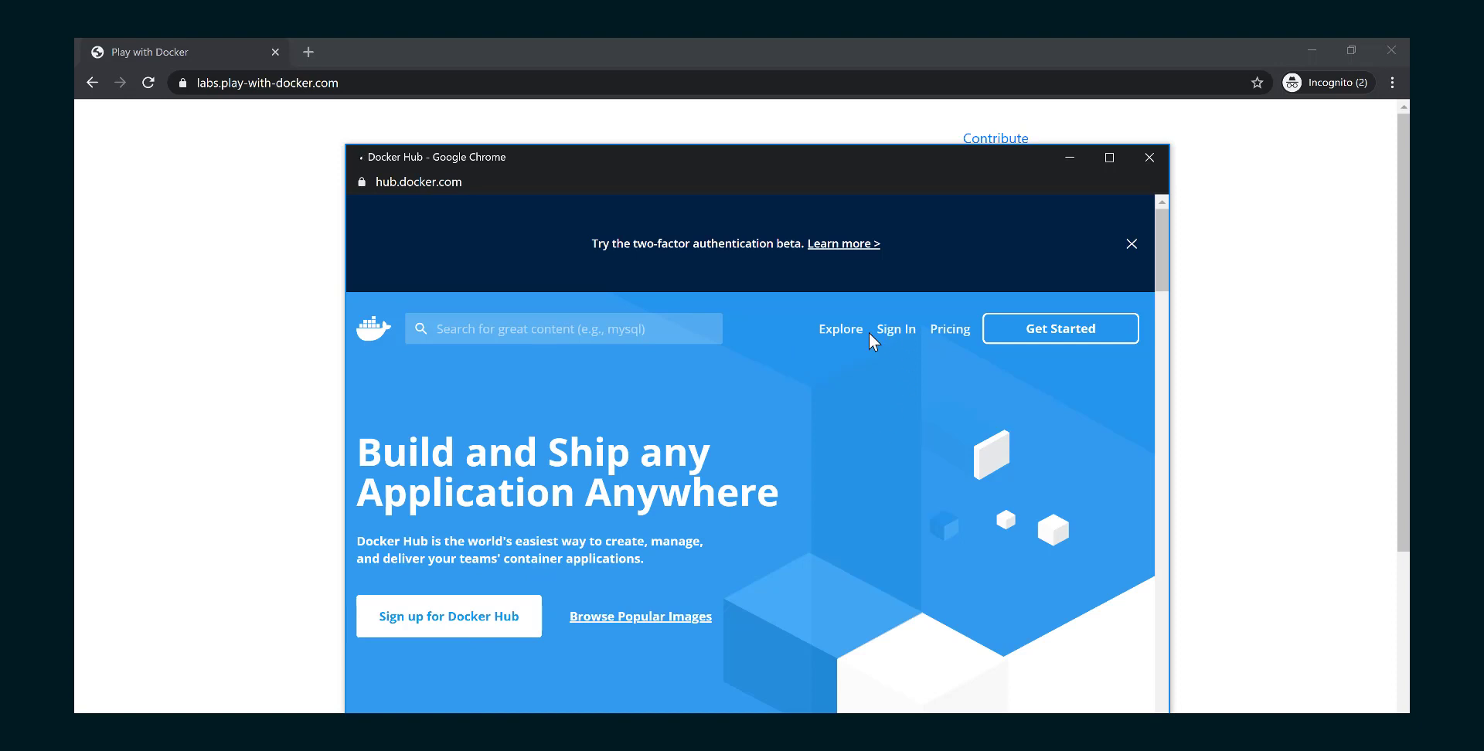
pyautogui.click(1149, 158)
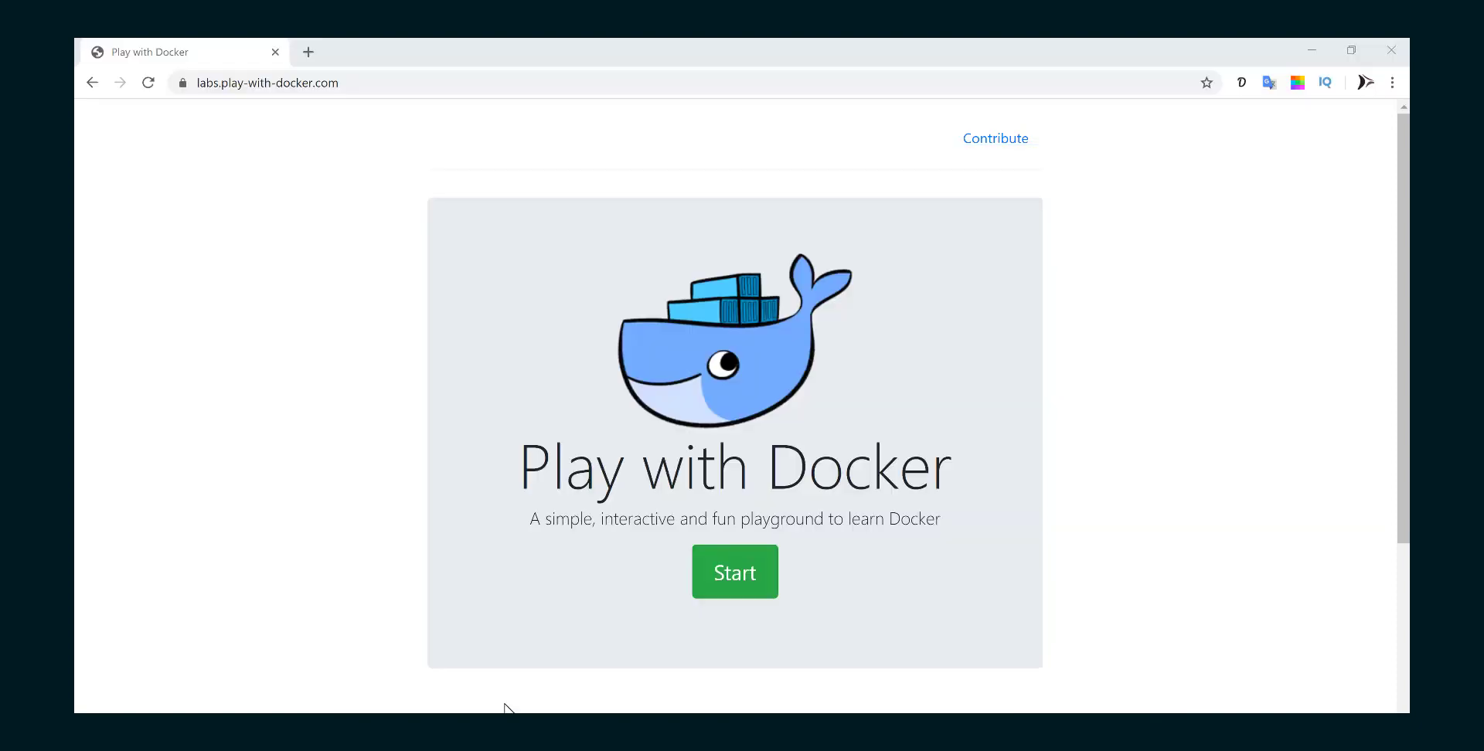
pyautogui.moveTo(670, 566)
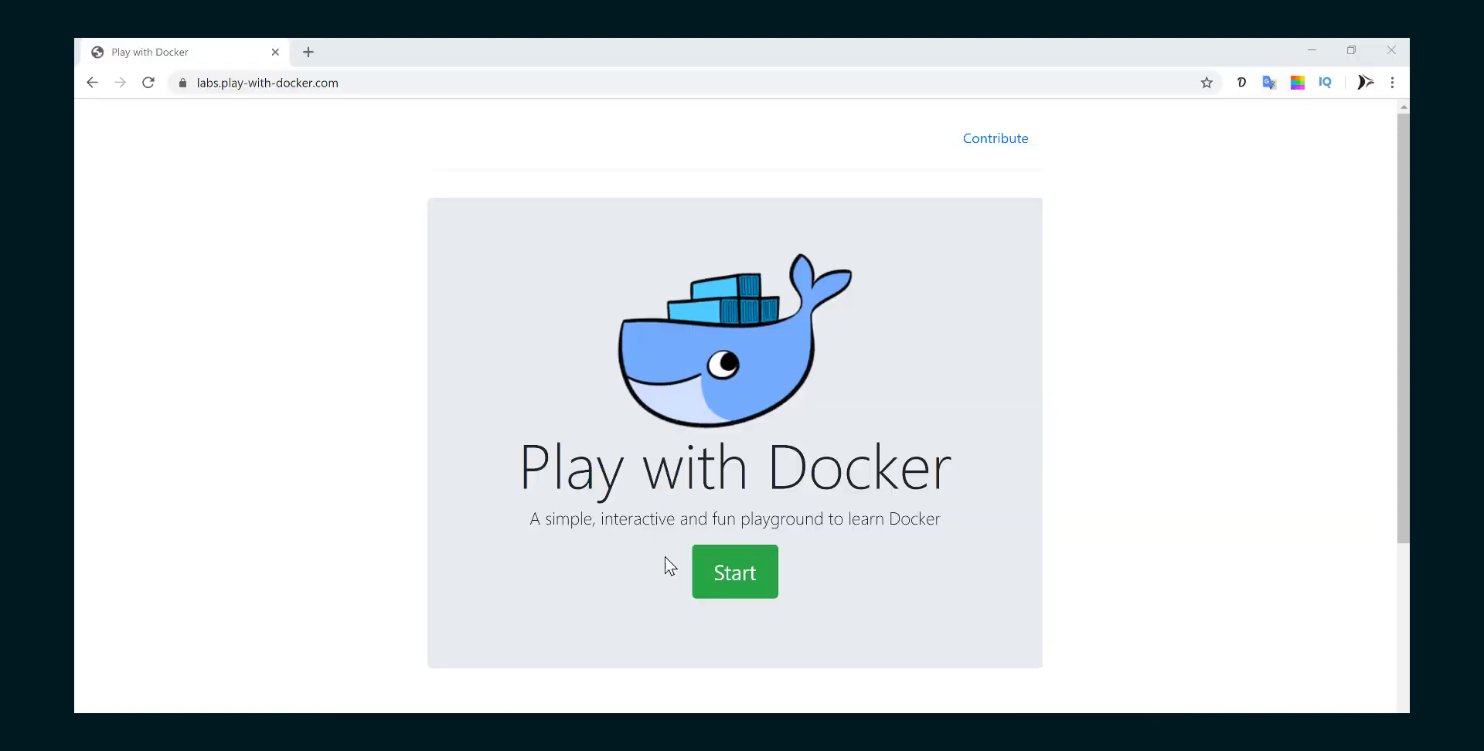
pyautogui.moveTo(734, 572)
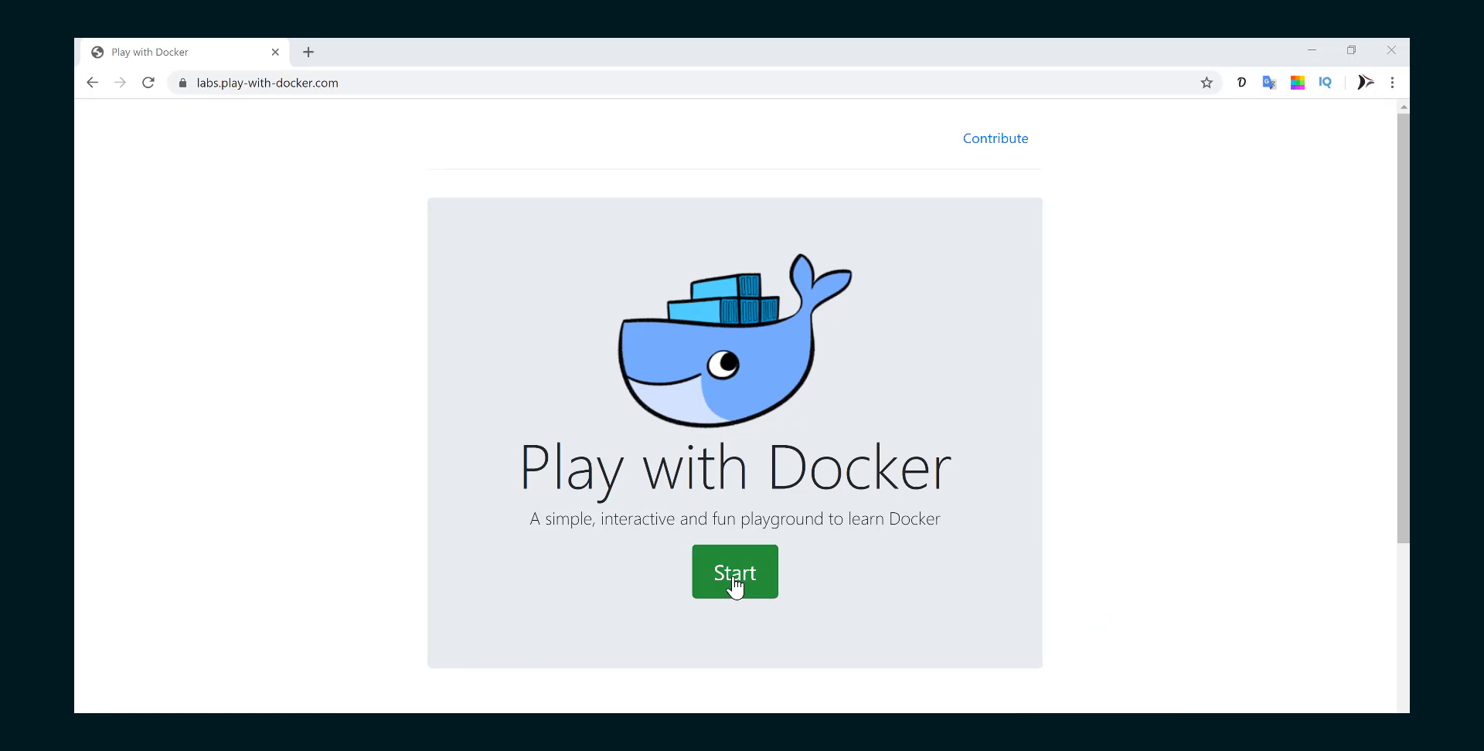
# Start a new playground session showing the countdown timer and an empty instances list.
pyautogui.click(734, 571)
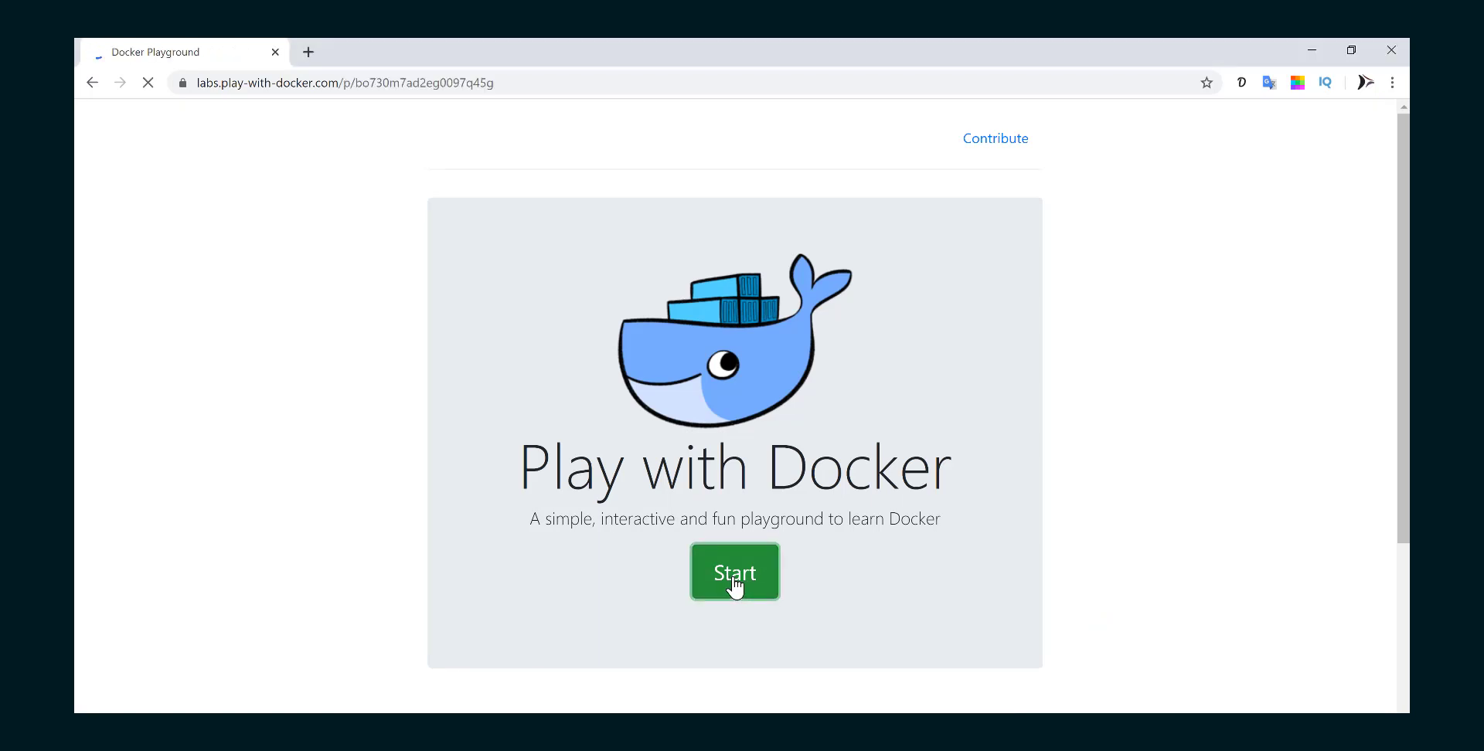
pyautogui.click(734, 572)
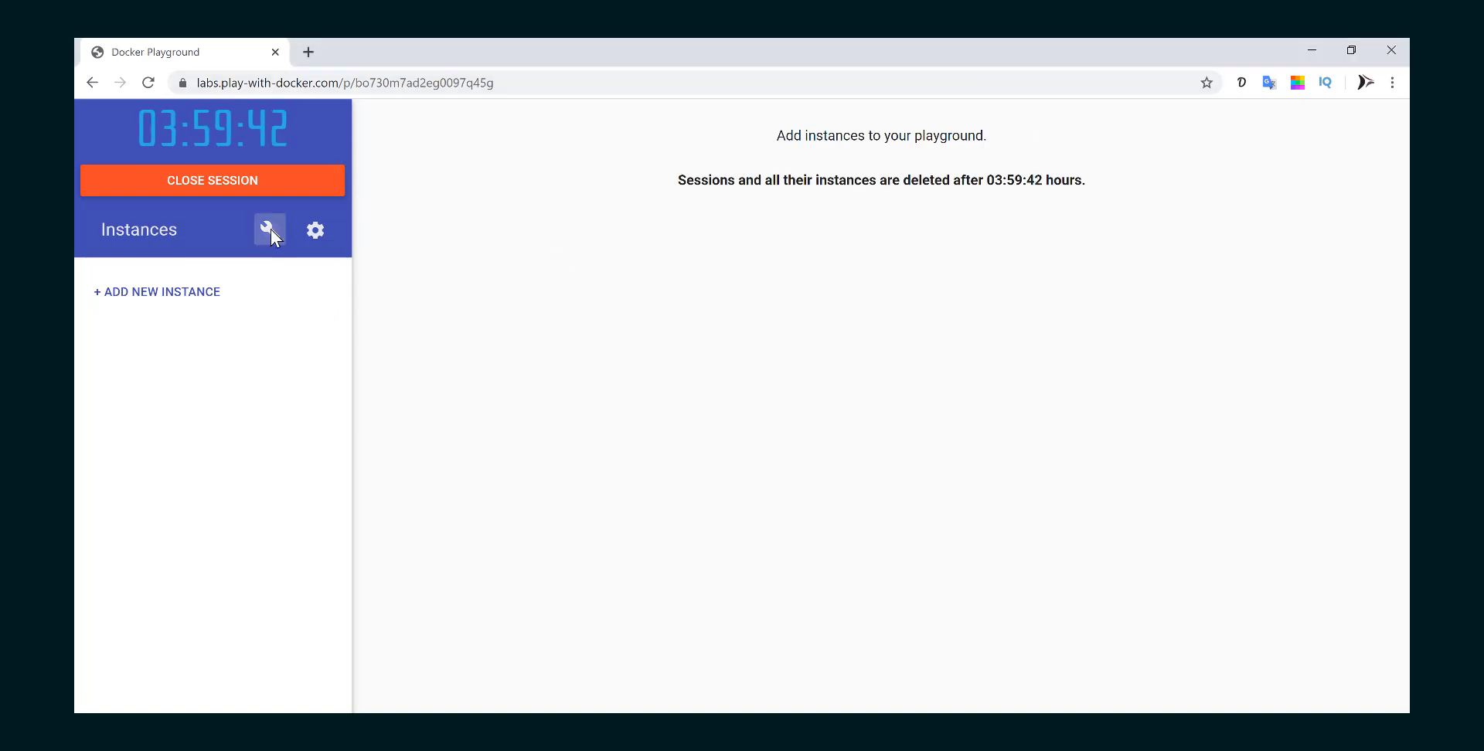
pyautogui.click(269, 230)
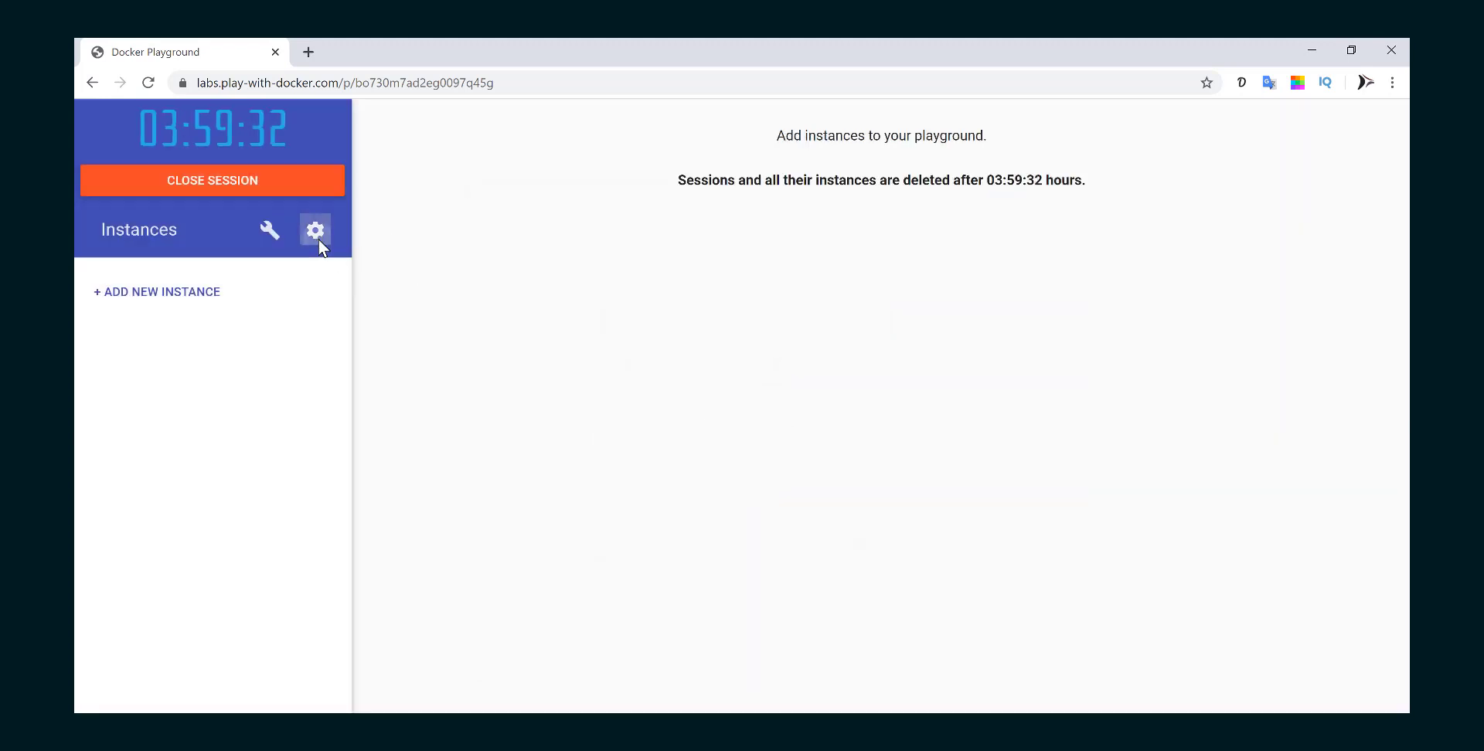
# Review the playground settings, keeping no keyboard shortcut preset and franela/dind as the instance image.
pyautogui.click(316, 231)
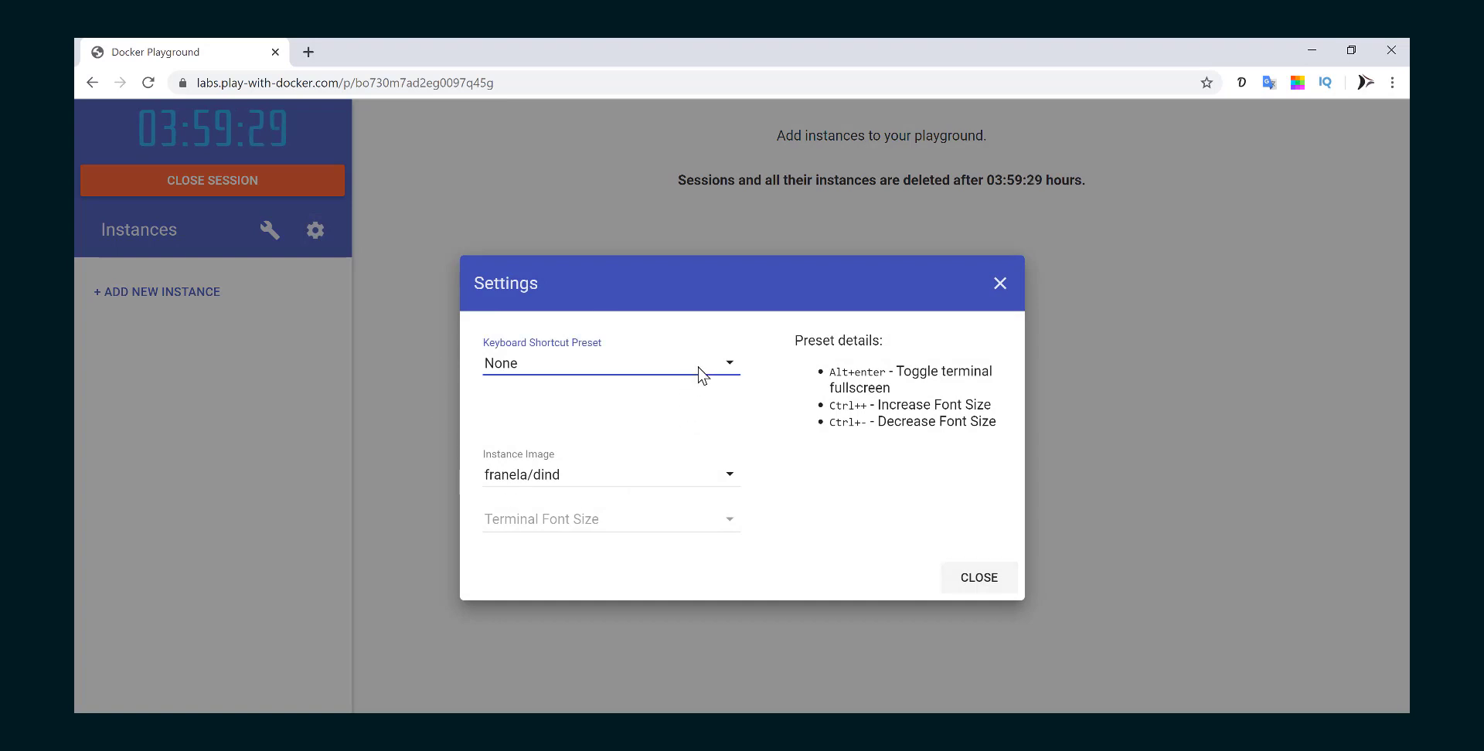
pyautogui.click(611, 363)
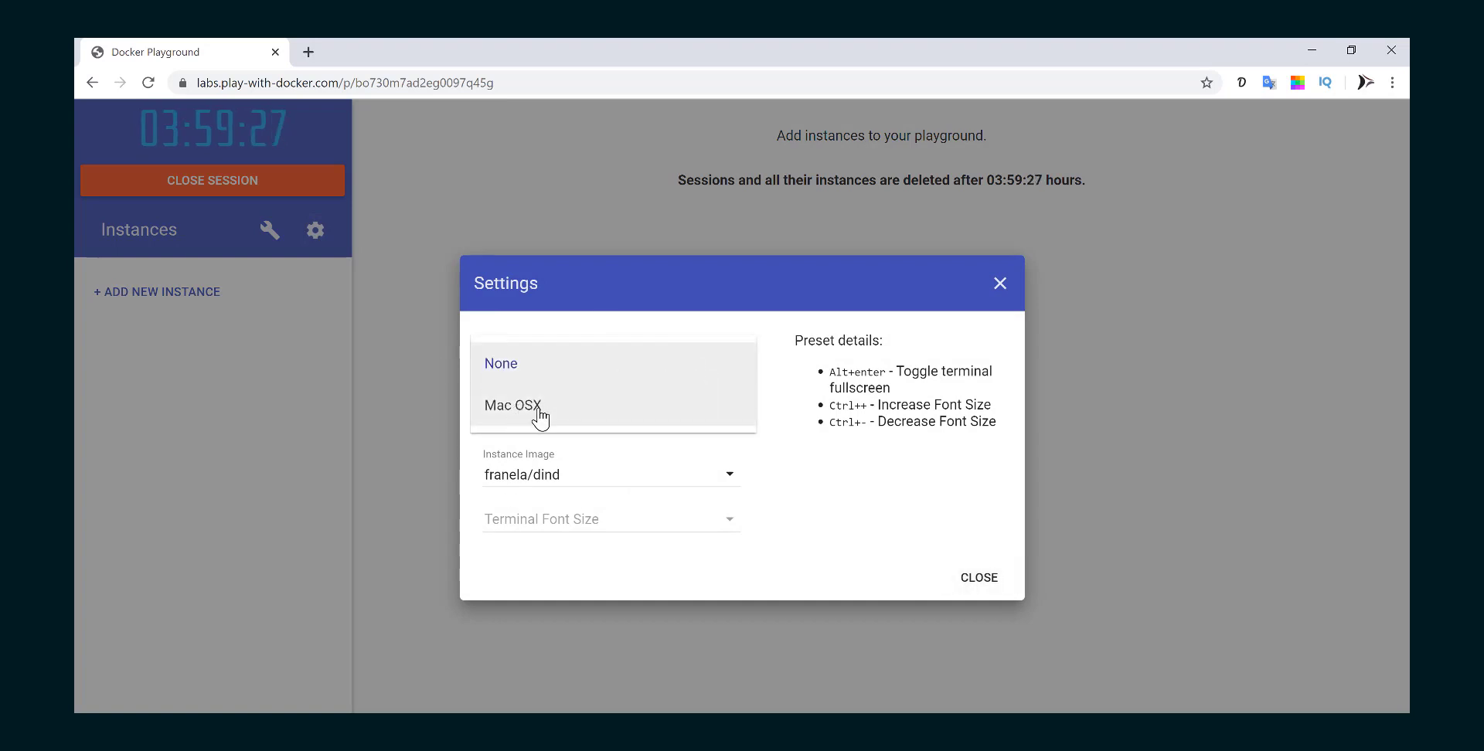
pyautogui.click(499, 363)
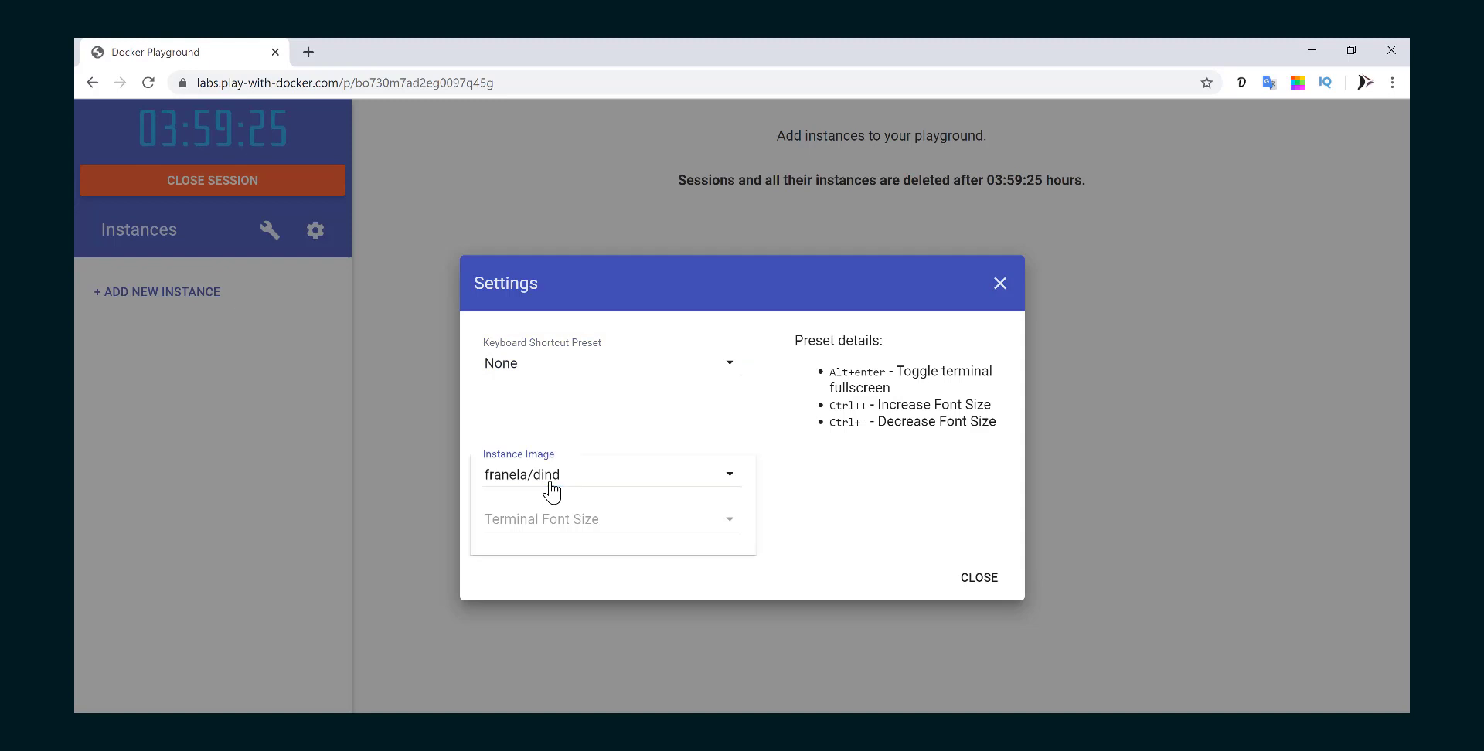
pyautogui.click(612, 475)
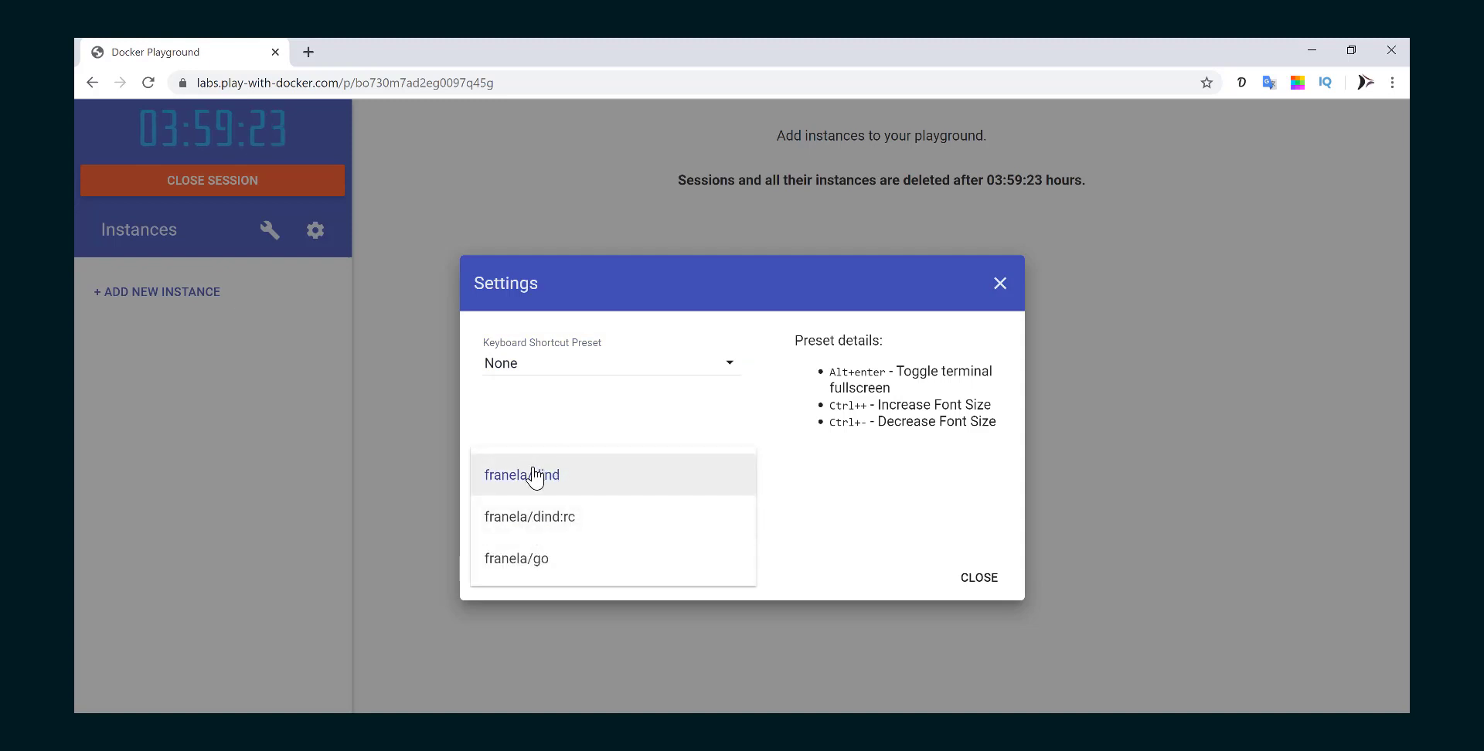
pyautogui.click(521, 475)
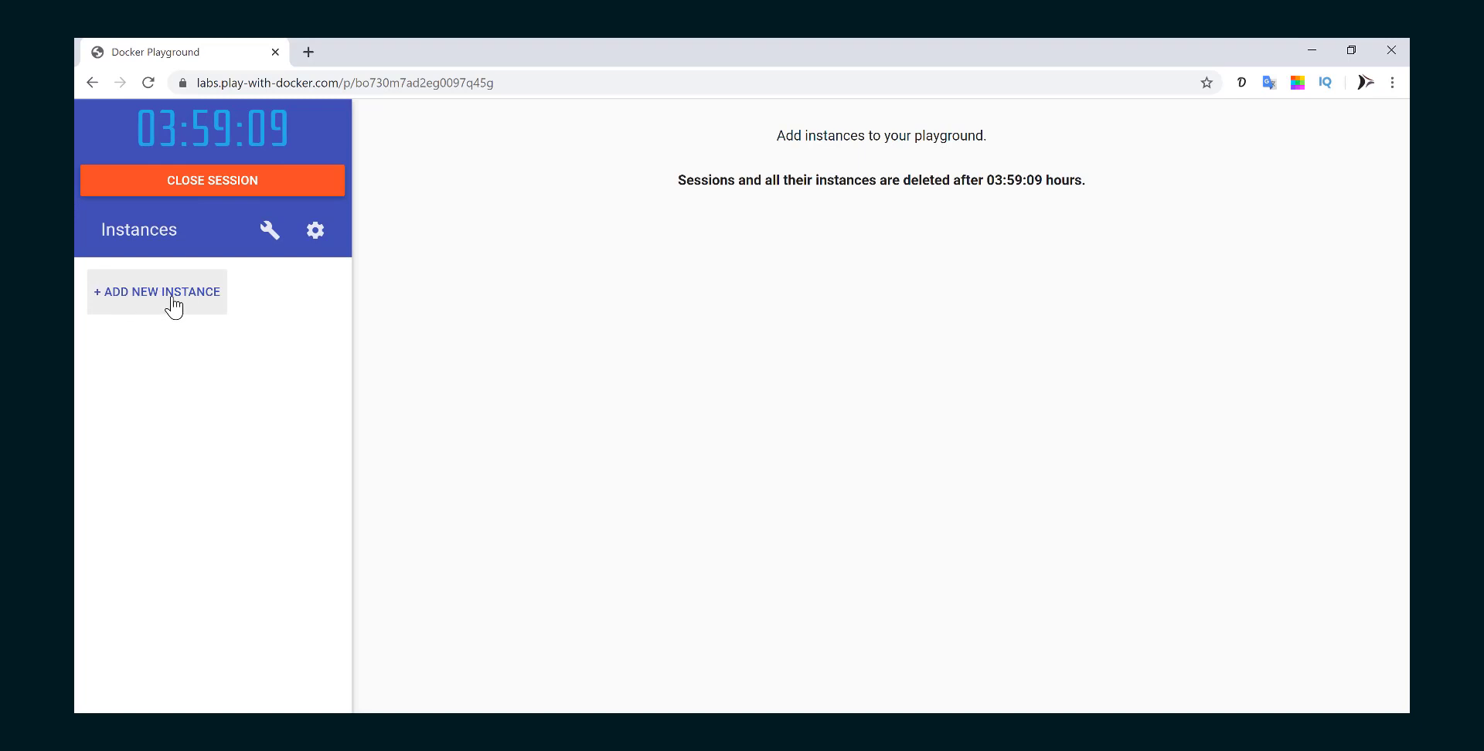
# Add a new instance node1 to the session and get its root prompt in the terminal.
pyautogui.click(156, 292)
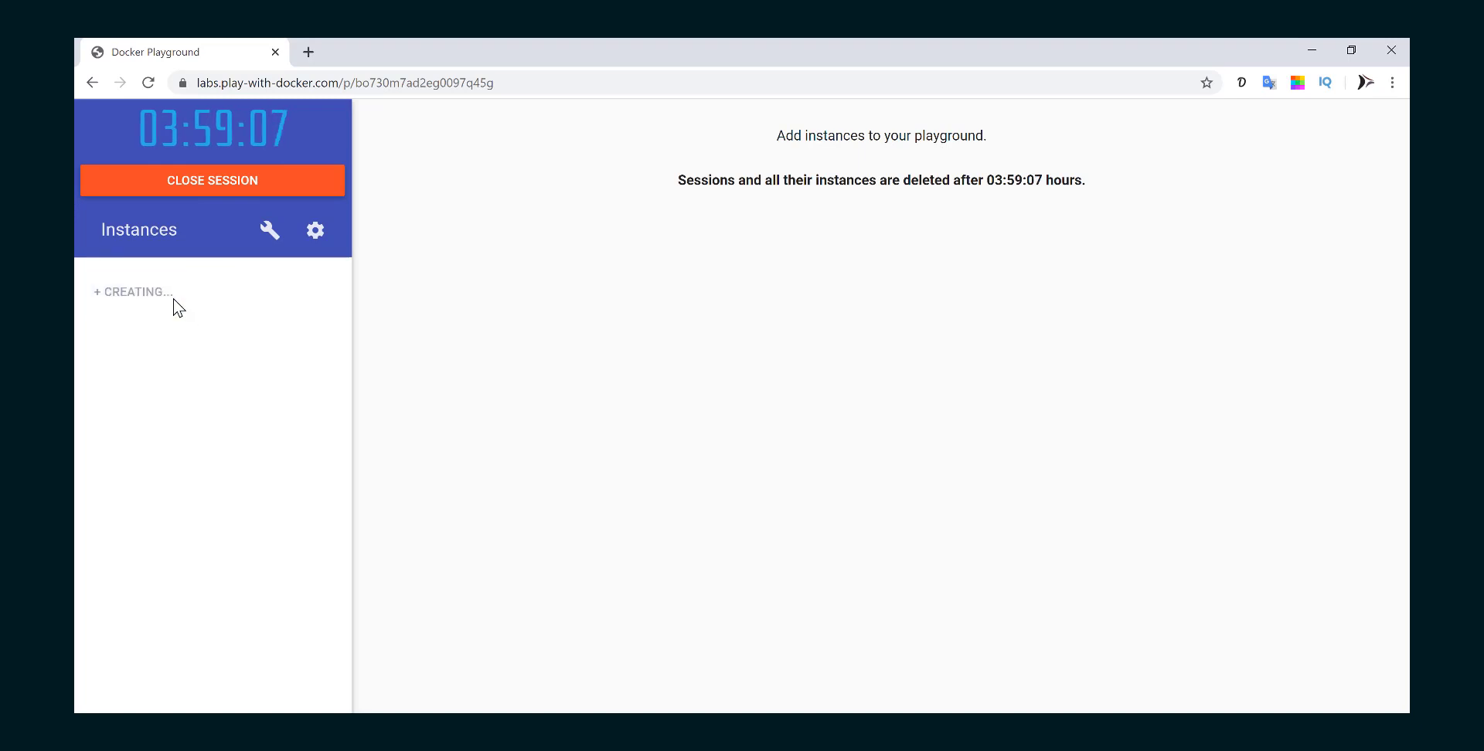
pyautogui.click(133, 292)
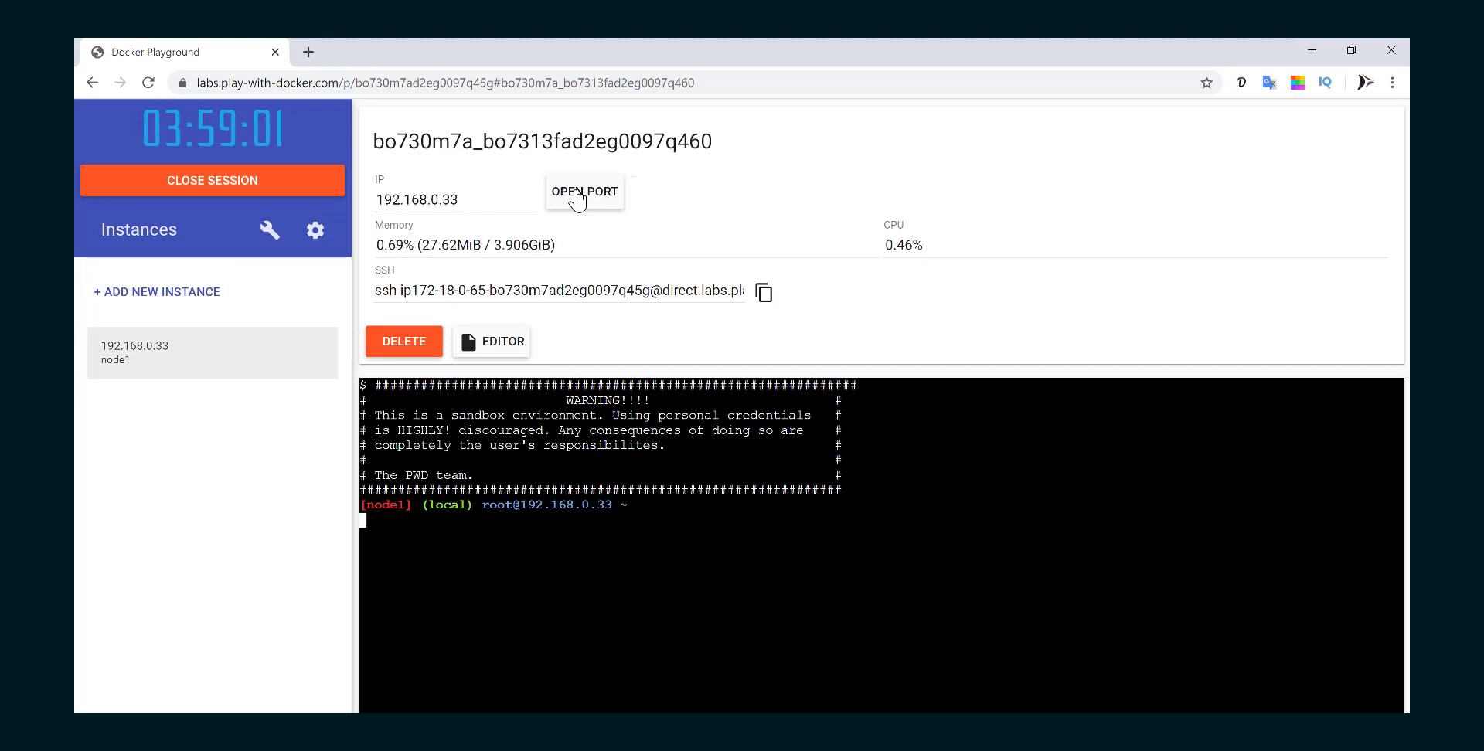
pyautogui.moveTo(558, 552)
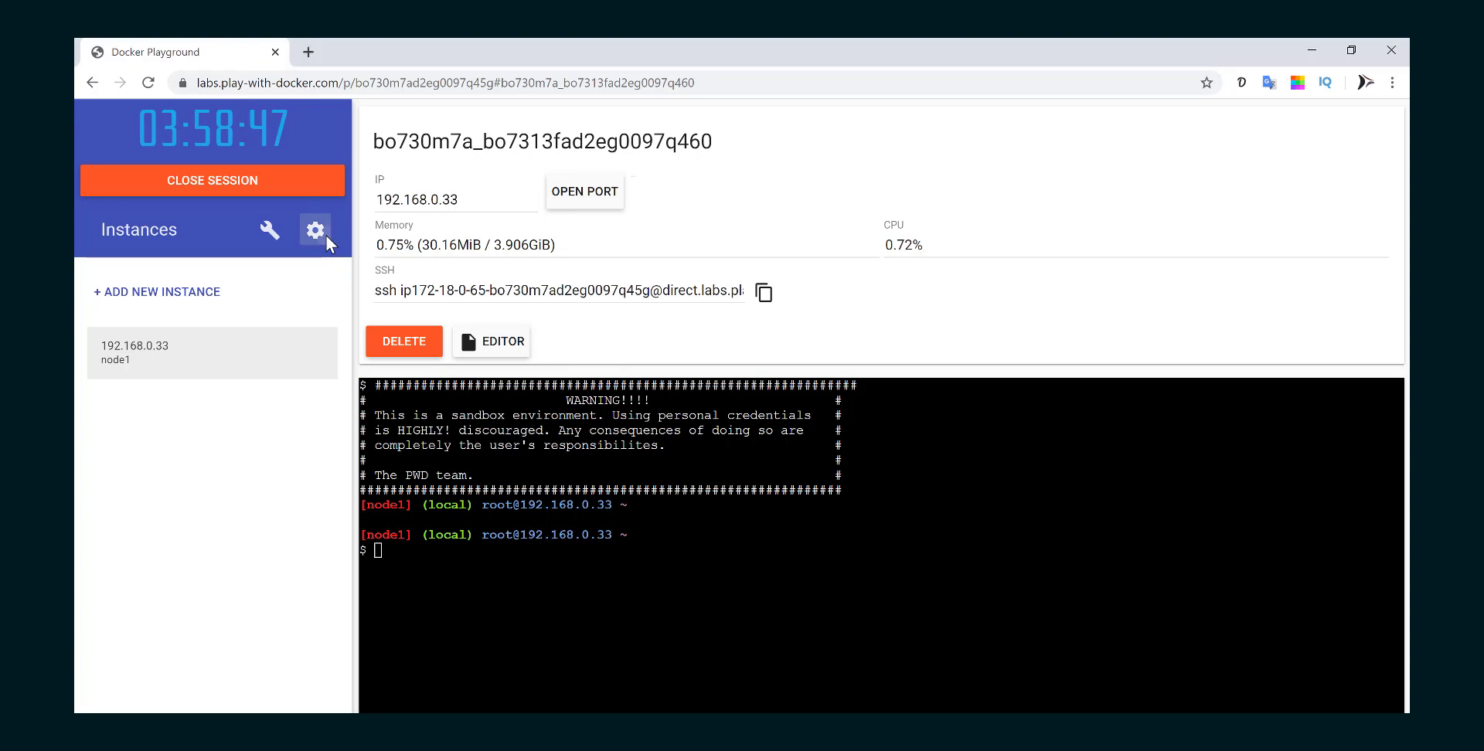
# Check and dismiss the settings, then put node1's terminal into fullscreen.
pyautogui.click(315, 230)
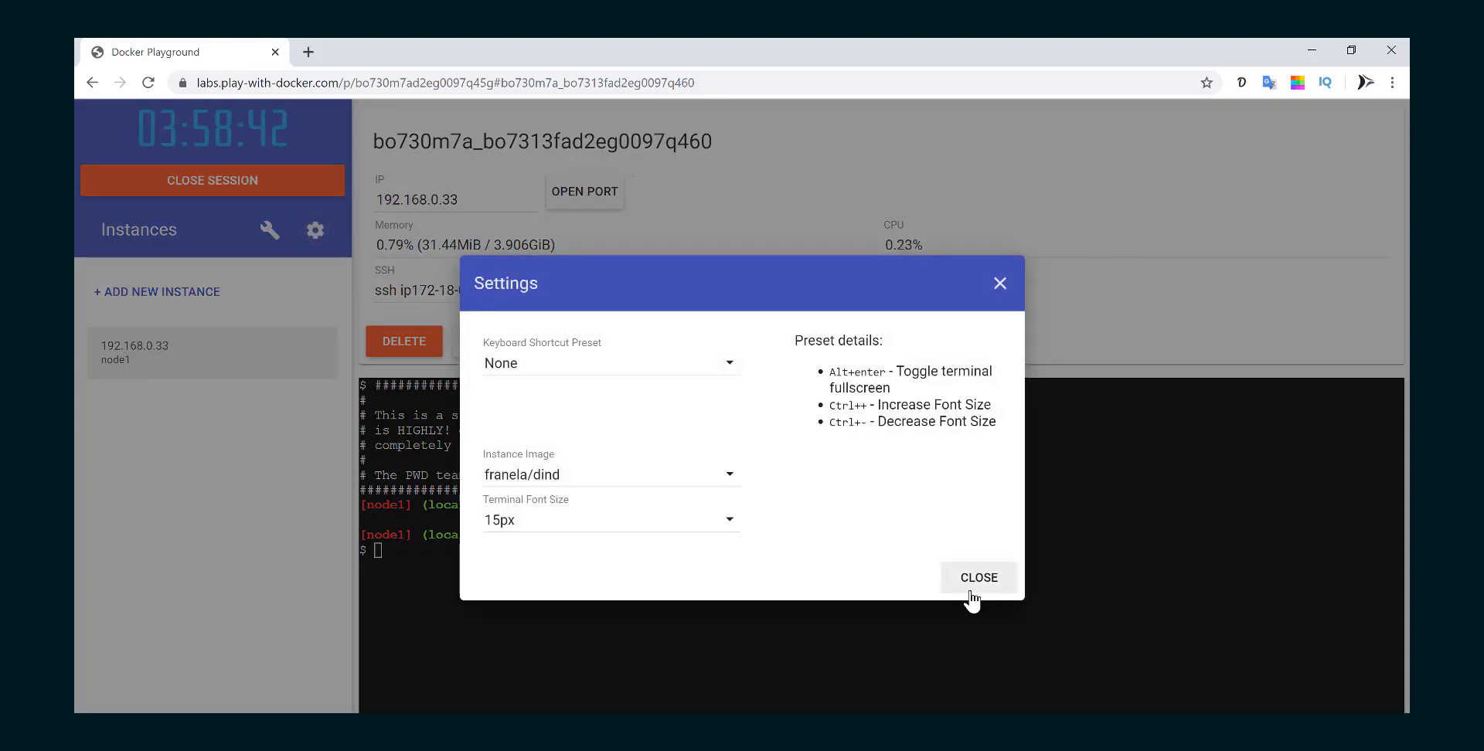
pyautogui.click(978, 577)
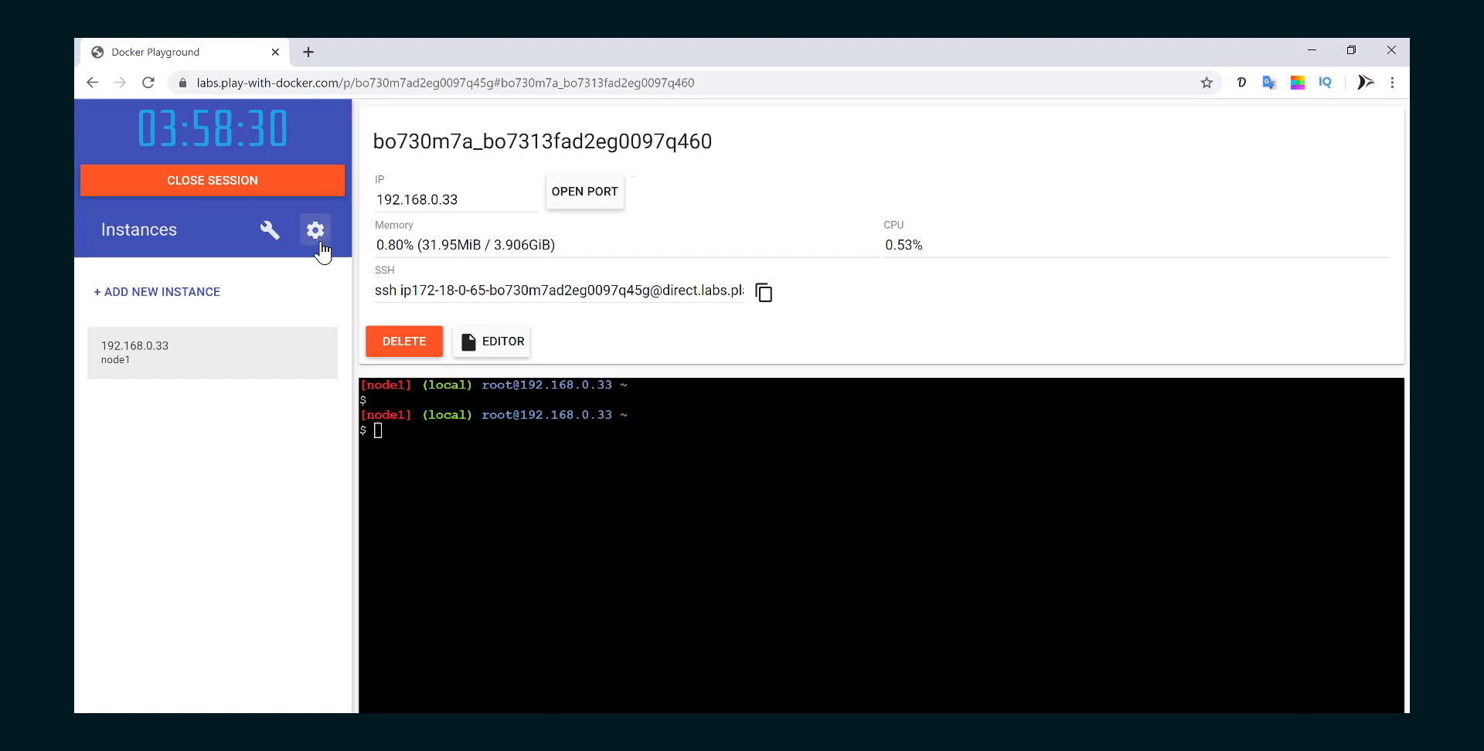
pyautogui.click(316, 230)
pyautogui.write('k')
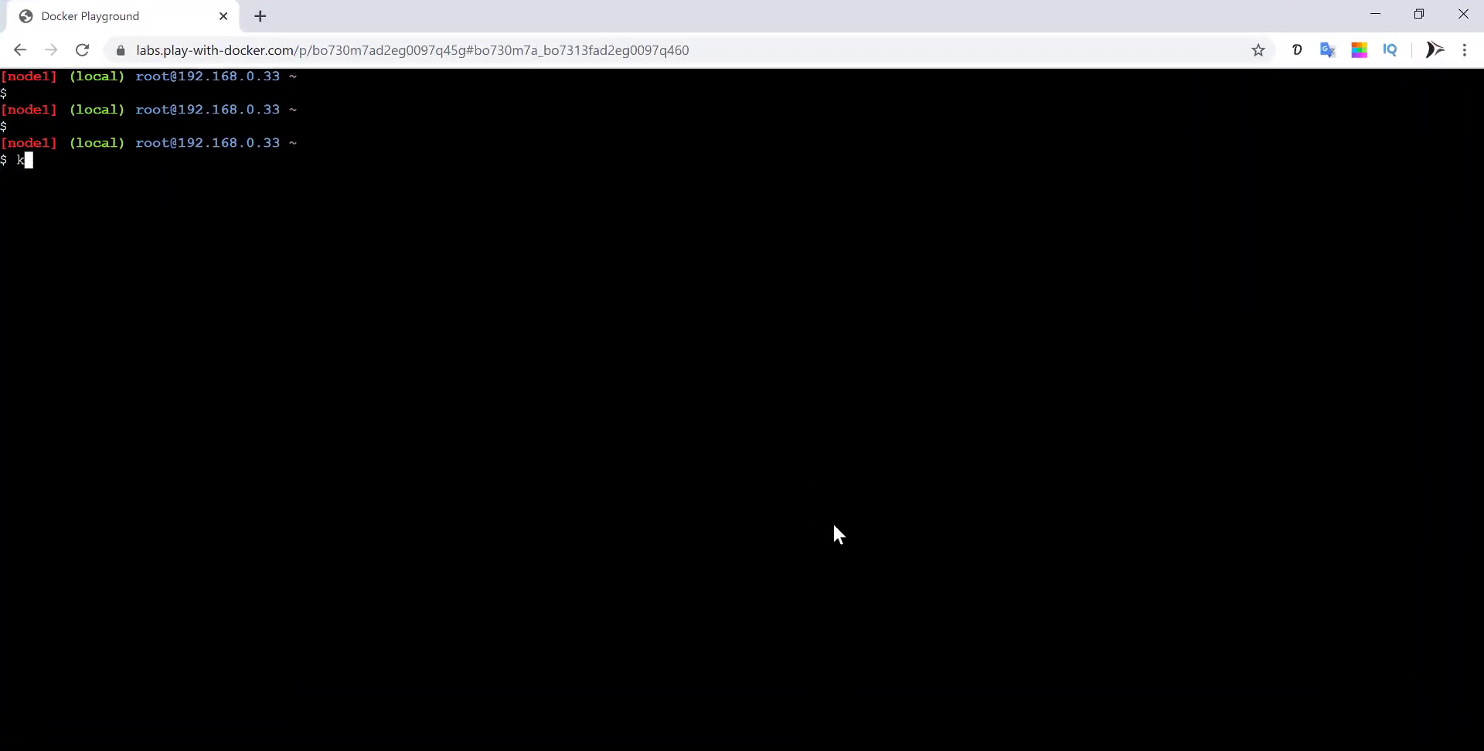
# Run docker info on node1, reporting server version 19.03.4 with zero containers and images.
pyautogui.press('Backspace')
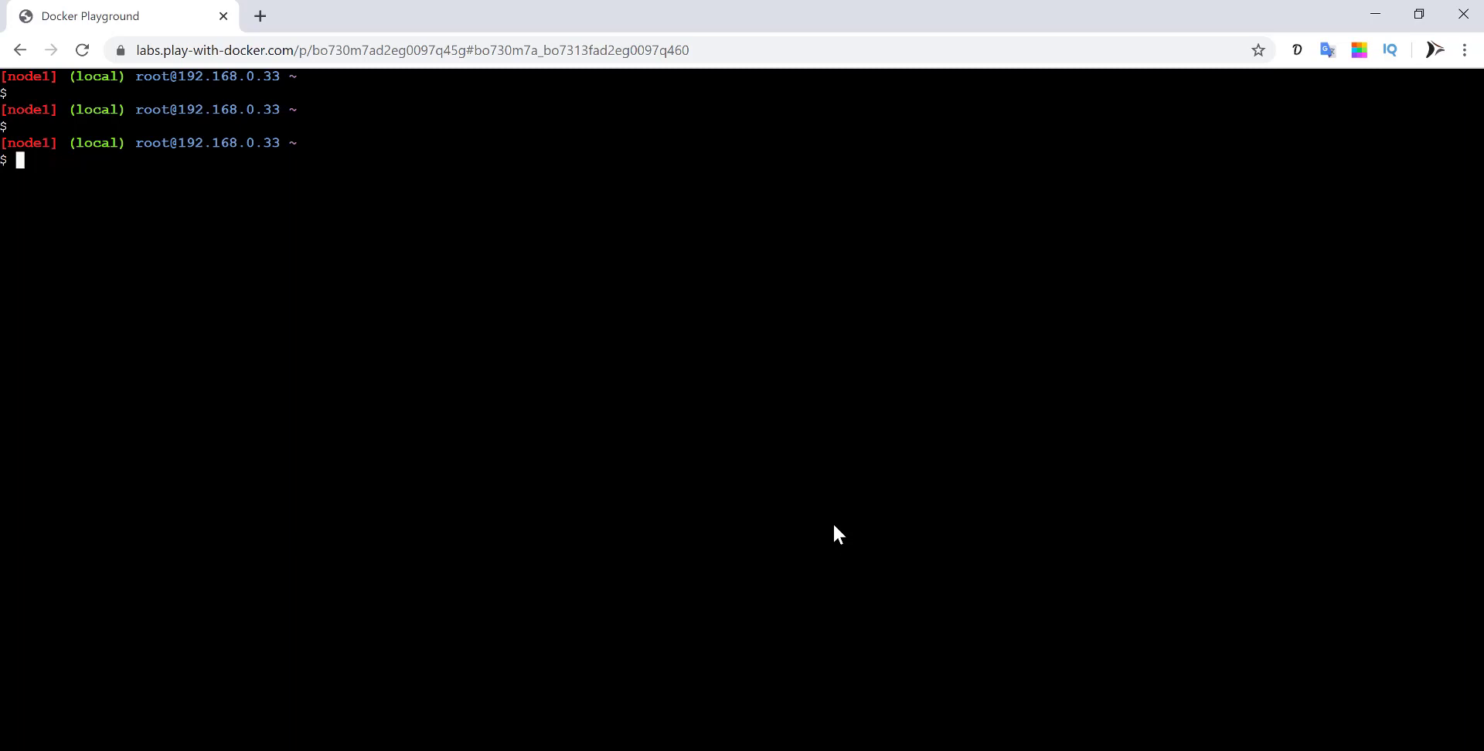
pyautogui.write('docker info')
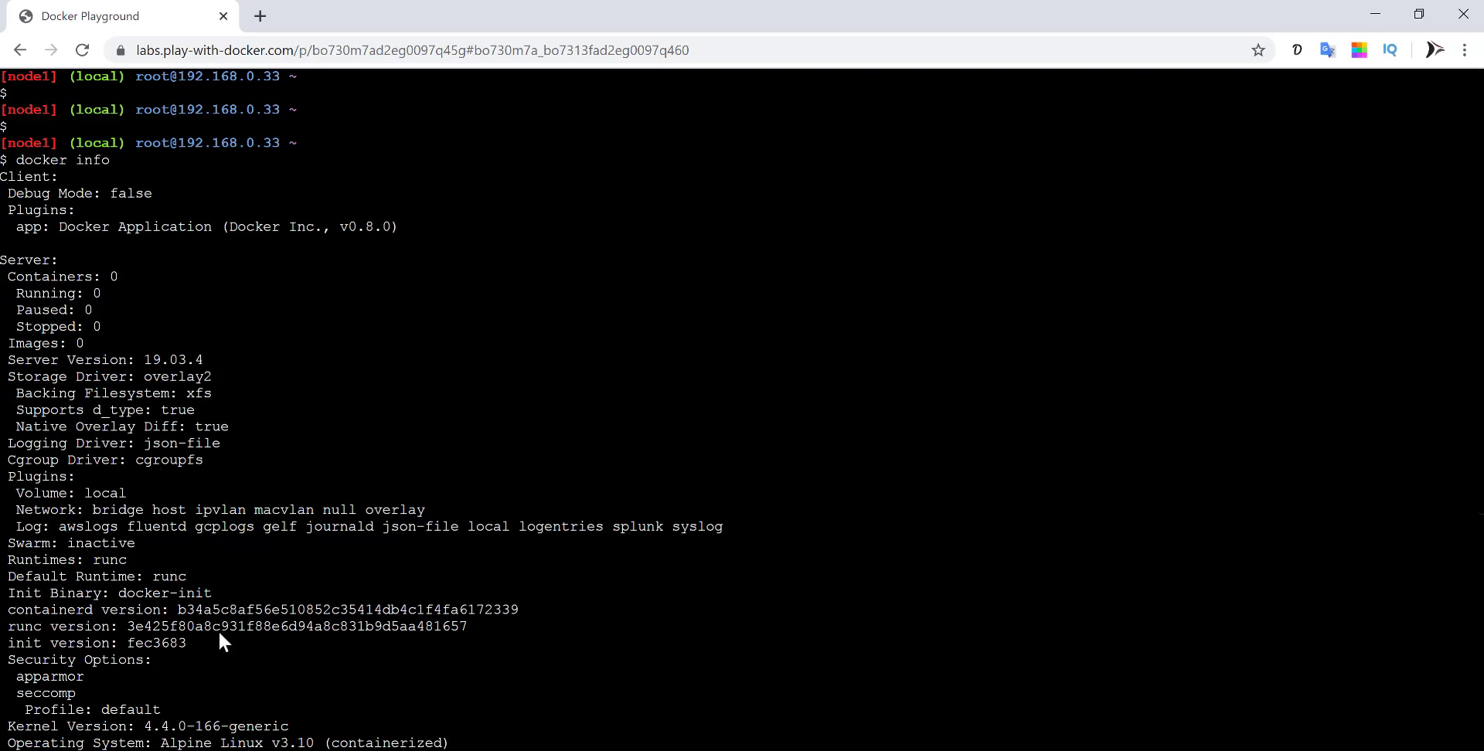
pyautogui.moveTo(402, 717)
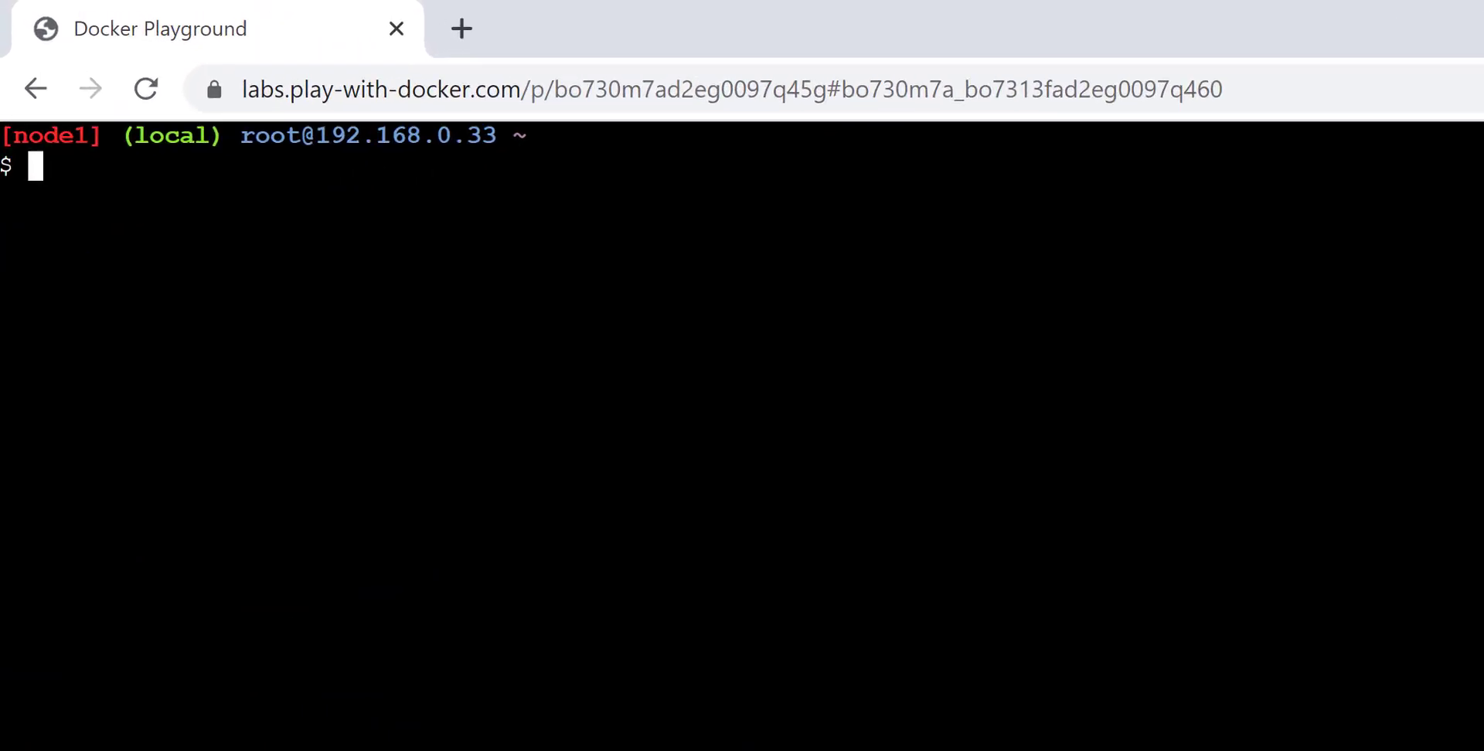
# Run docker images, docker pull ubuntu, then docker images again so ubuntu:latest (64.2MB) is listed.
pyautogui.write('doc')
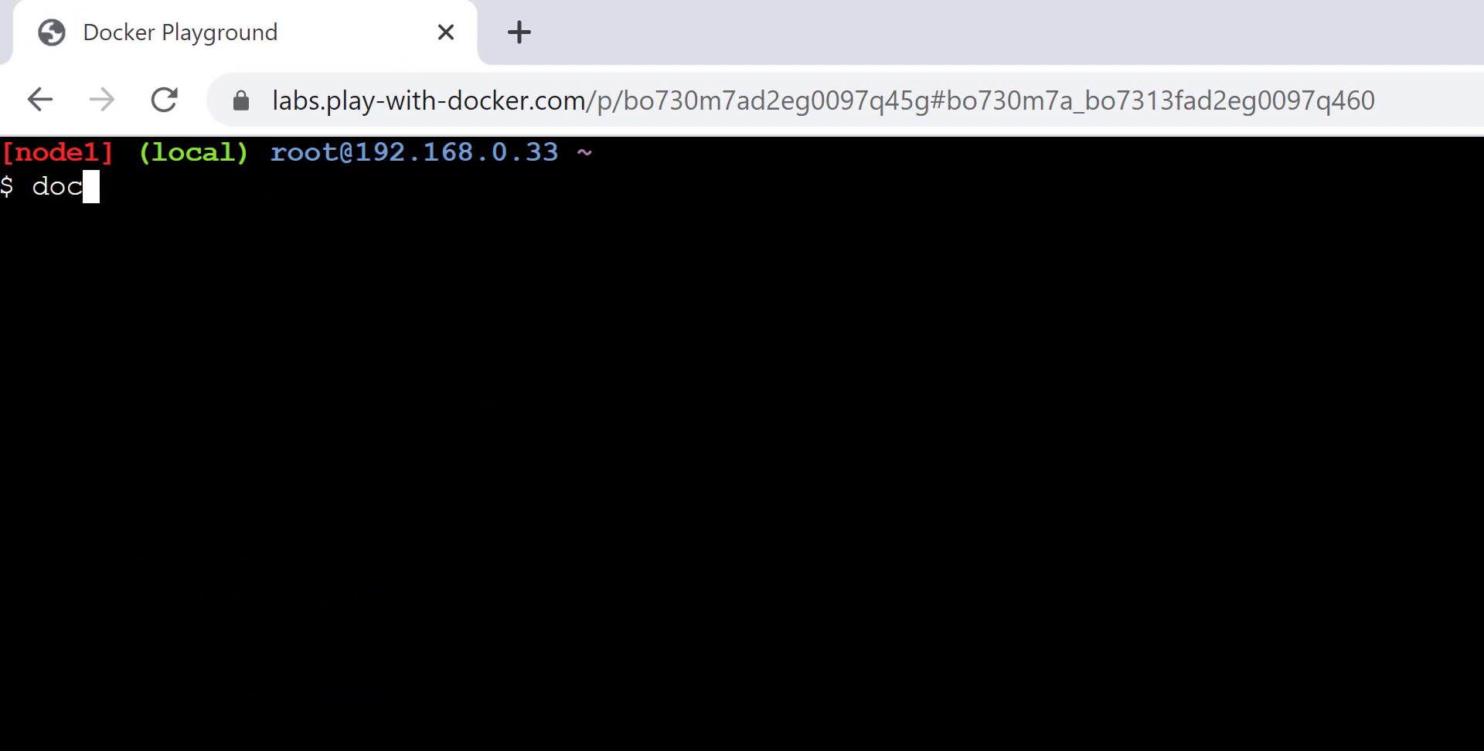
pyautogui.write('ker images')
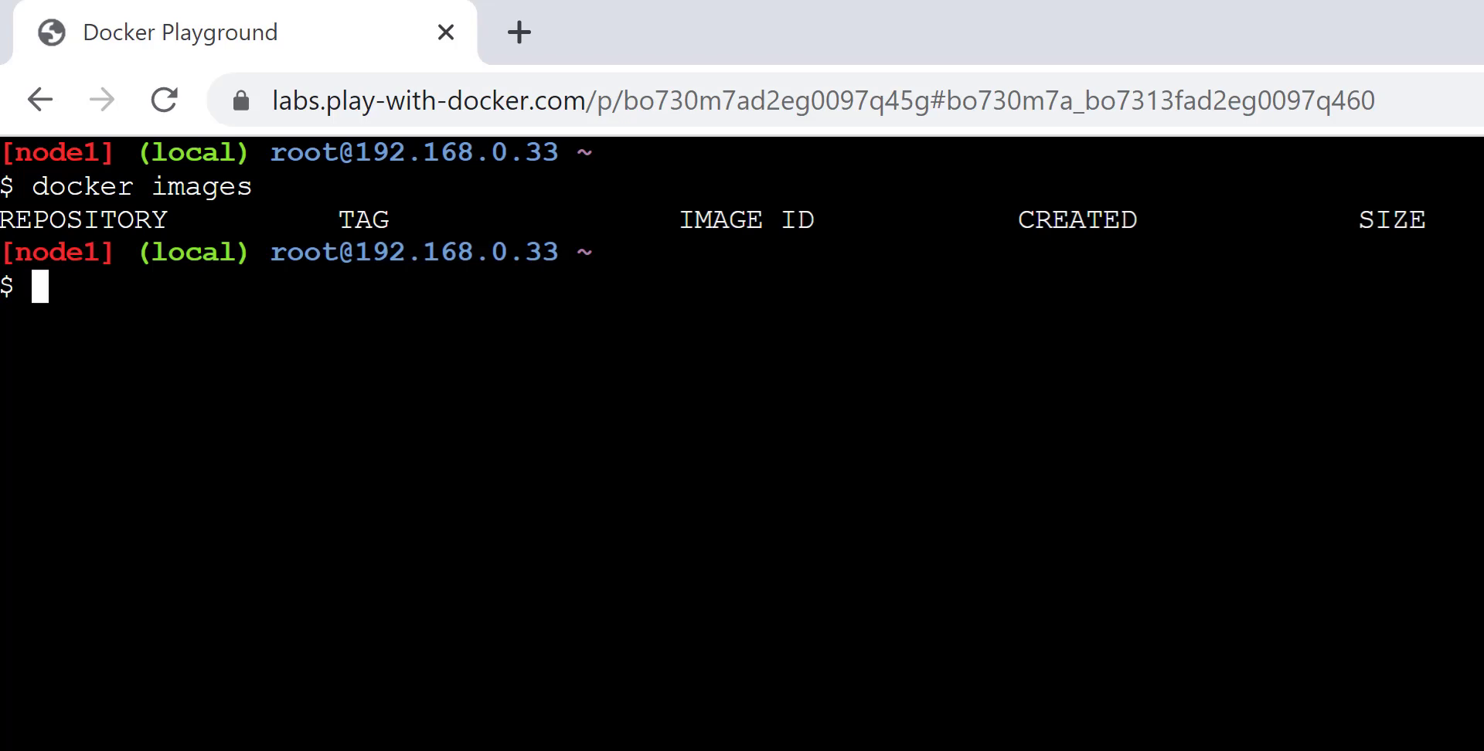
pyautogui.write('docker')
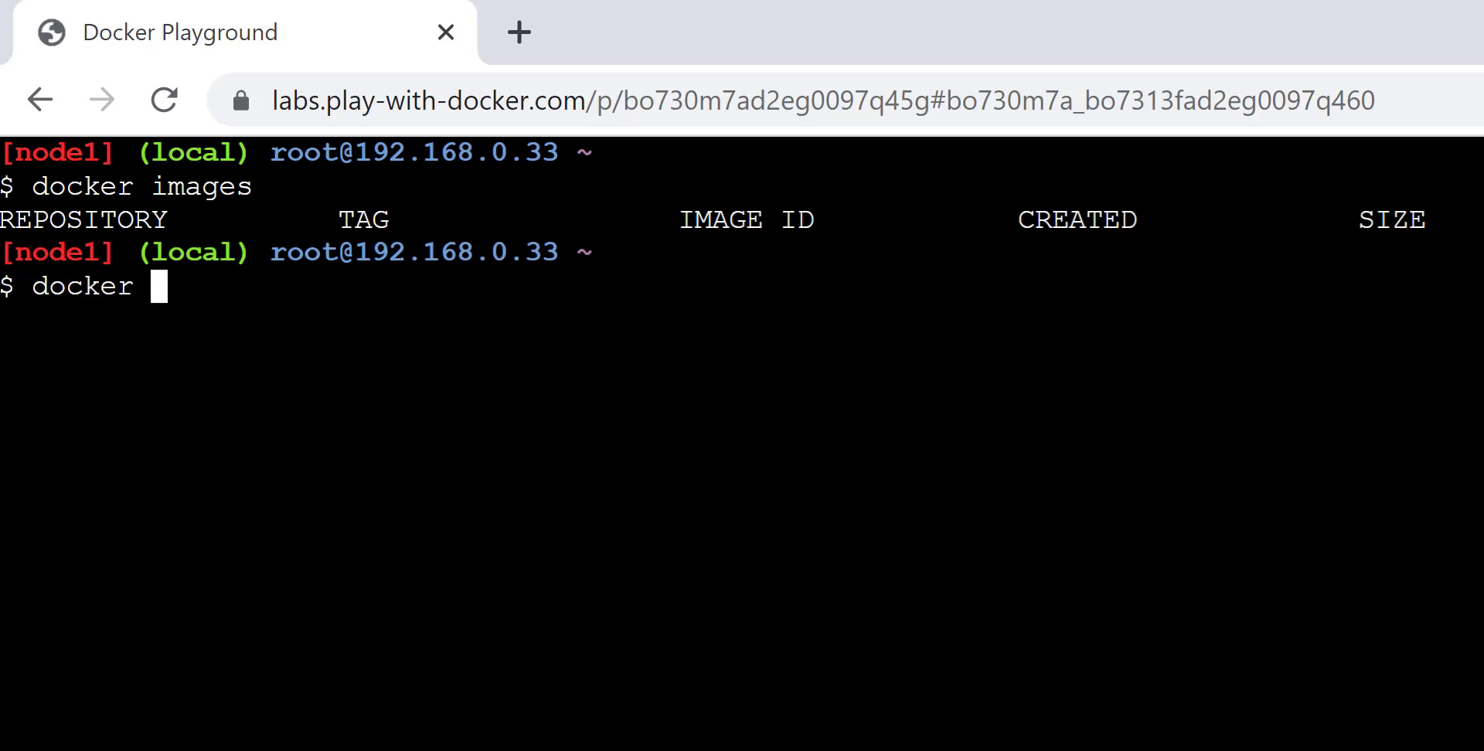
pyautogui.write('pull')
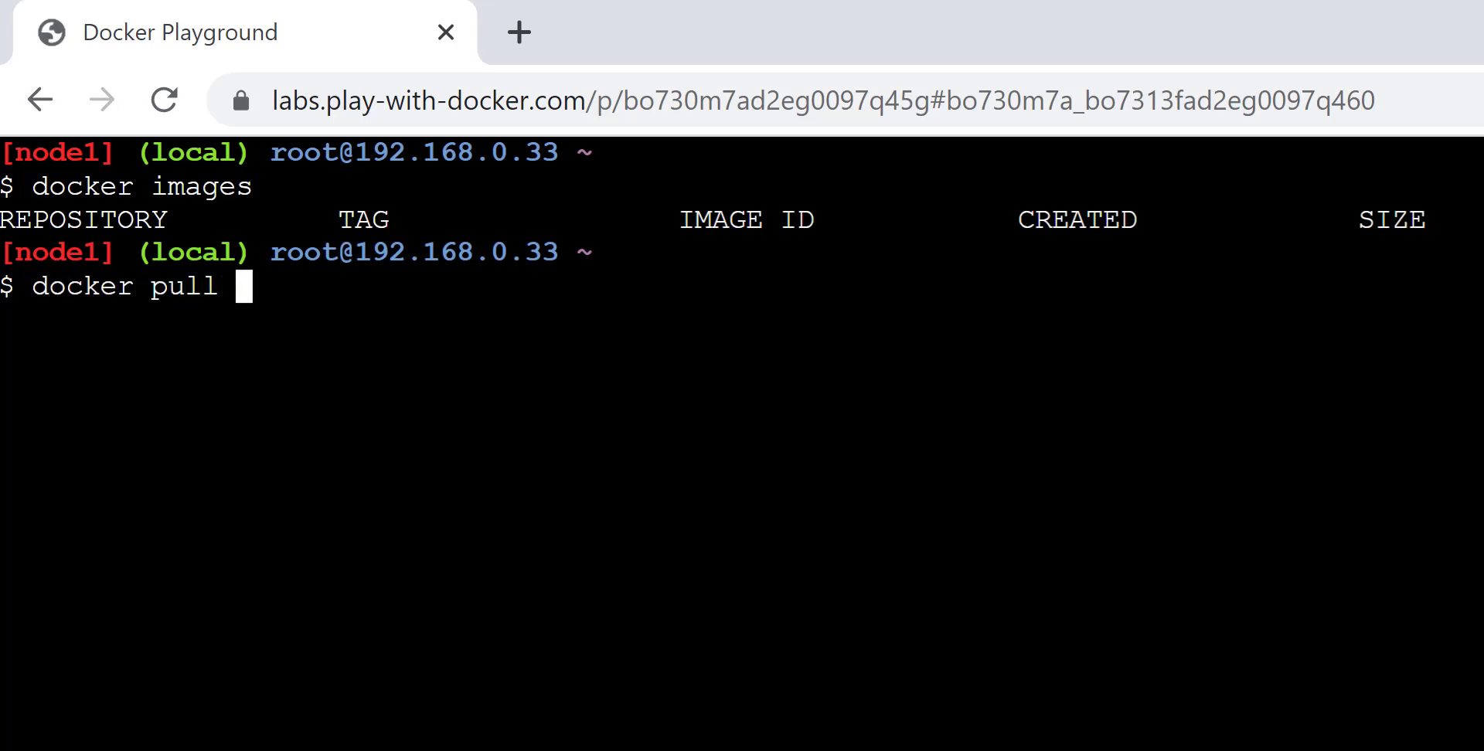
pyautogui.write('ub')
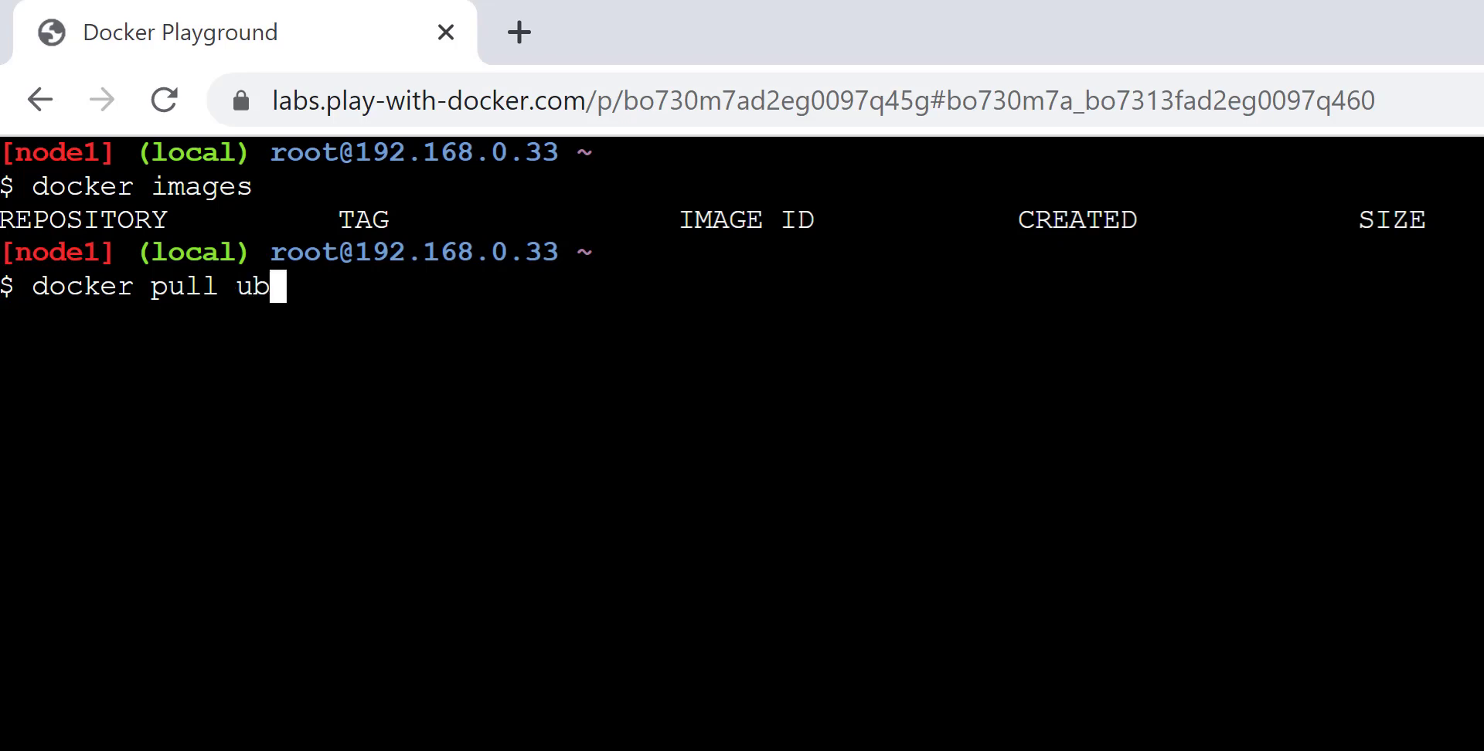
pyautogui.write('un')
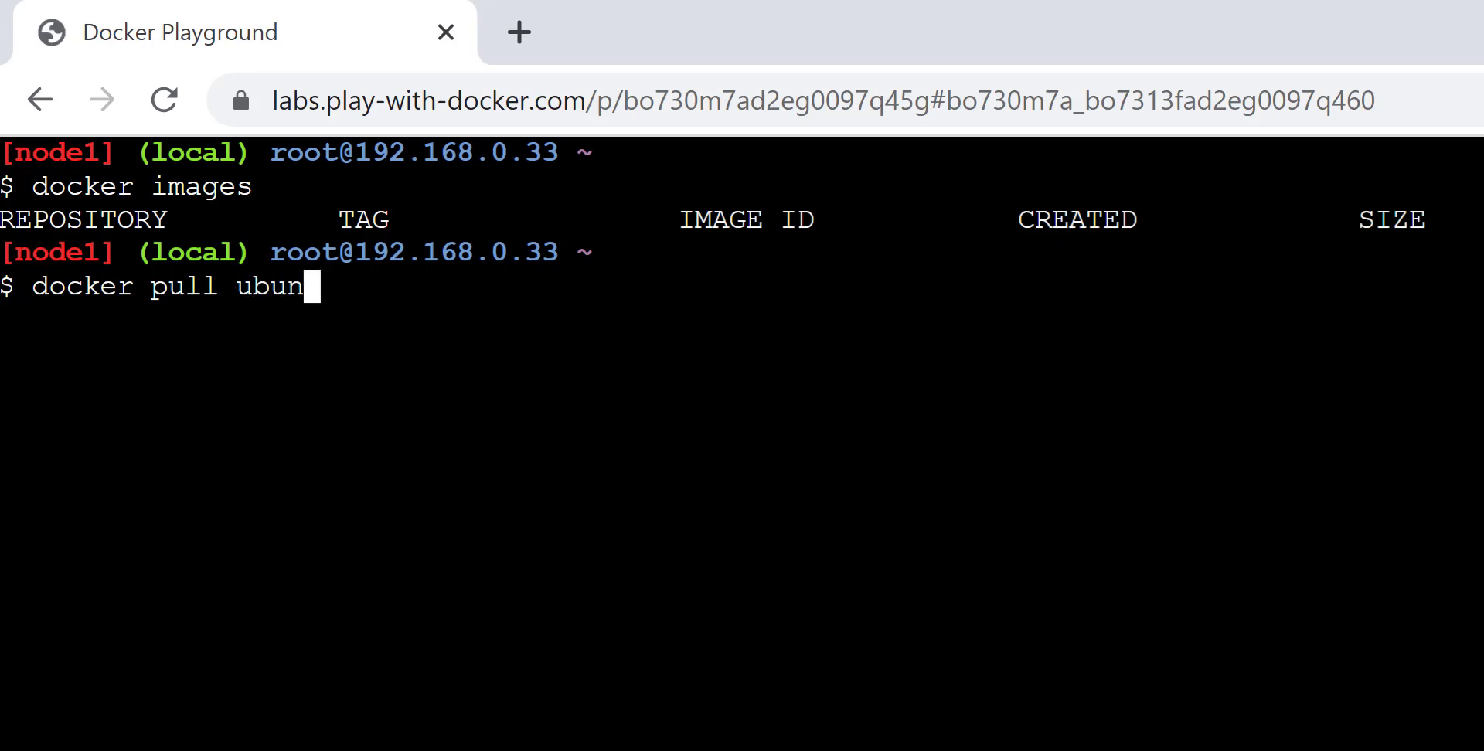
pyautogui.press('enter')
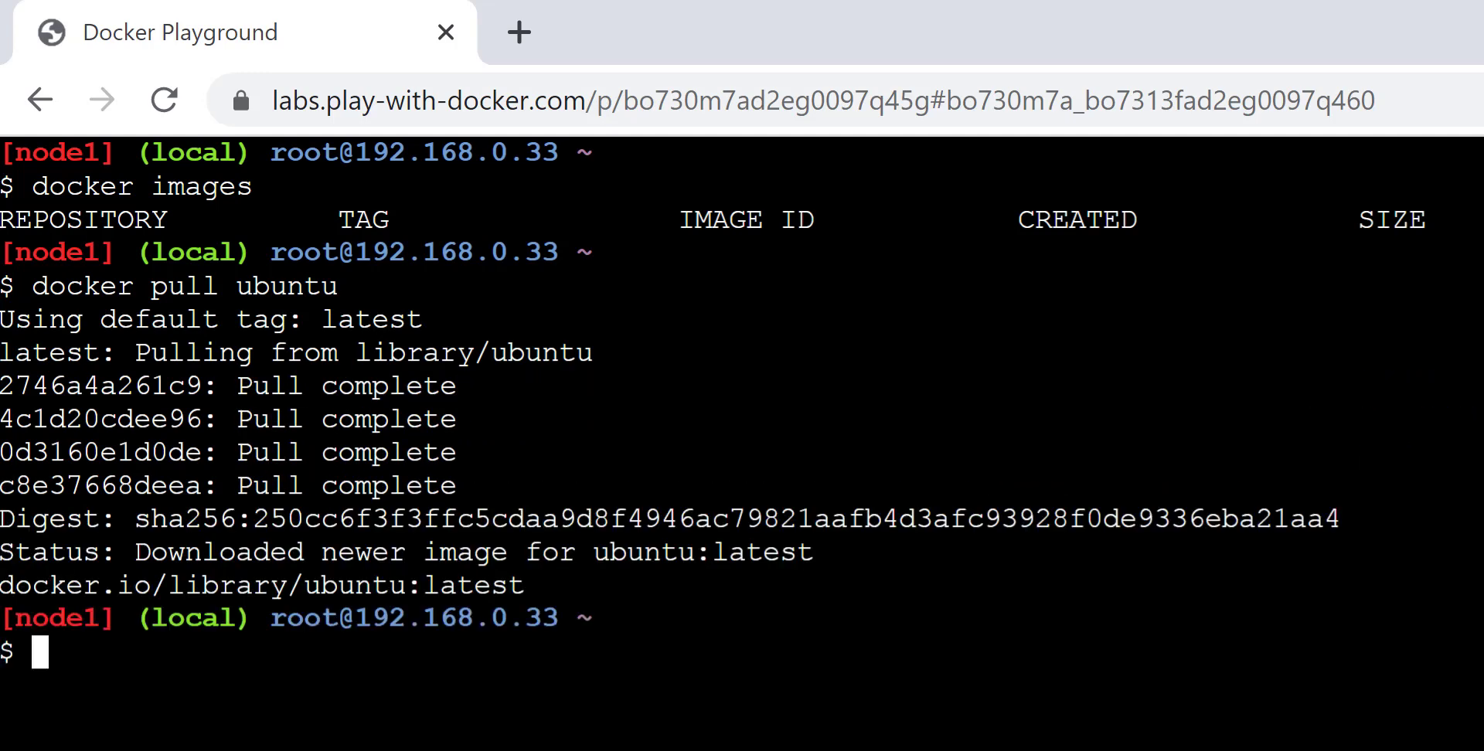
pyautogui.write('docker images')
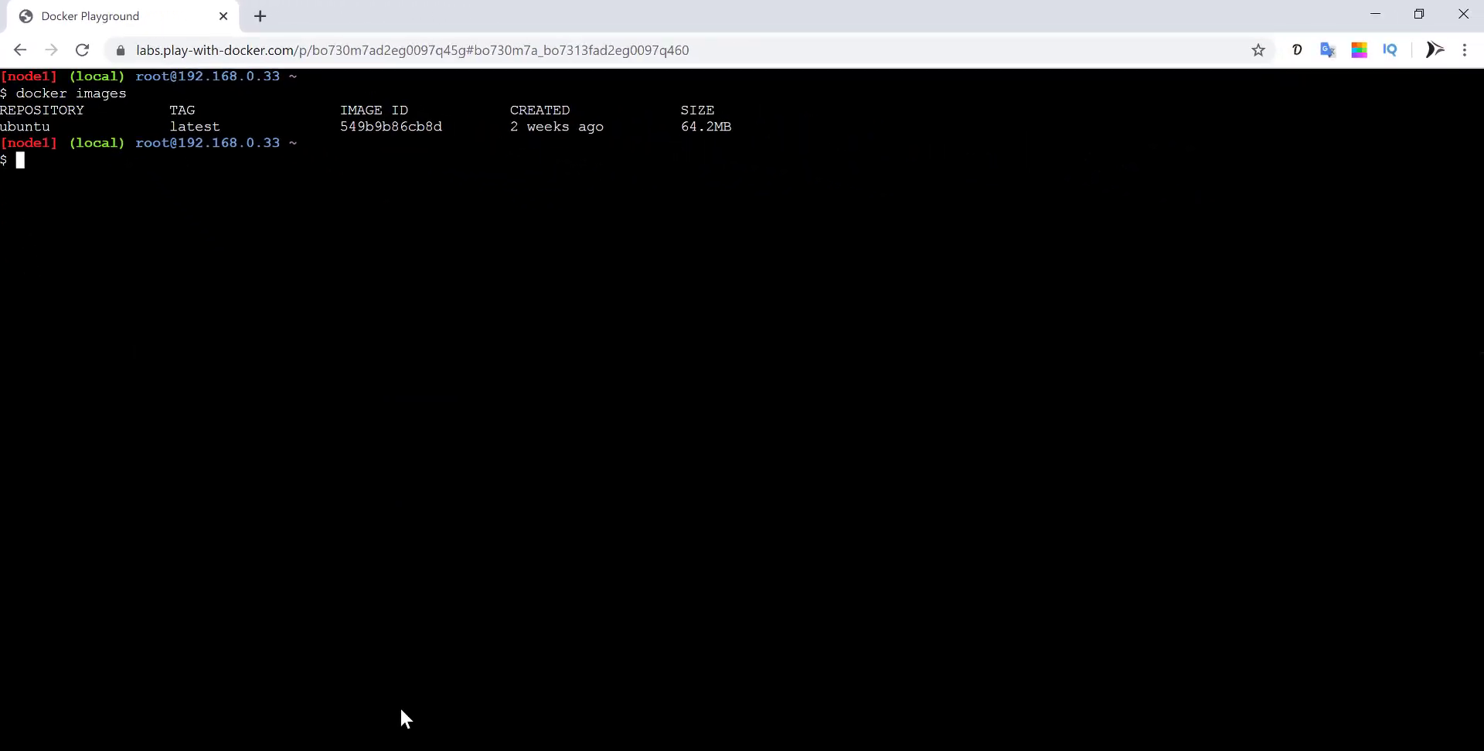
# Run docker ps on node1 before clearing the terminal back to a fresh prompt.
pyautogui.write('docker')
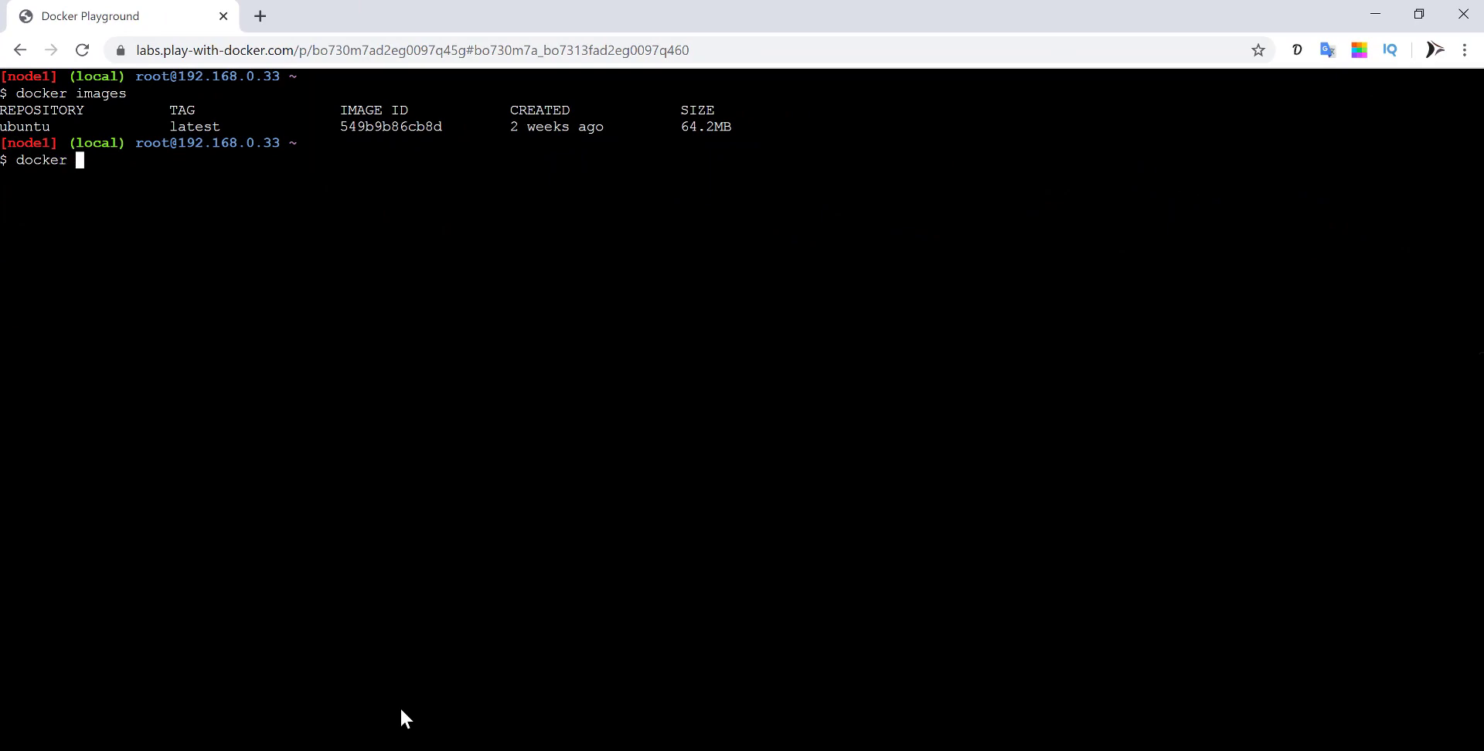
pyautogui.write('ps')
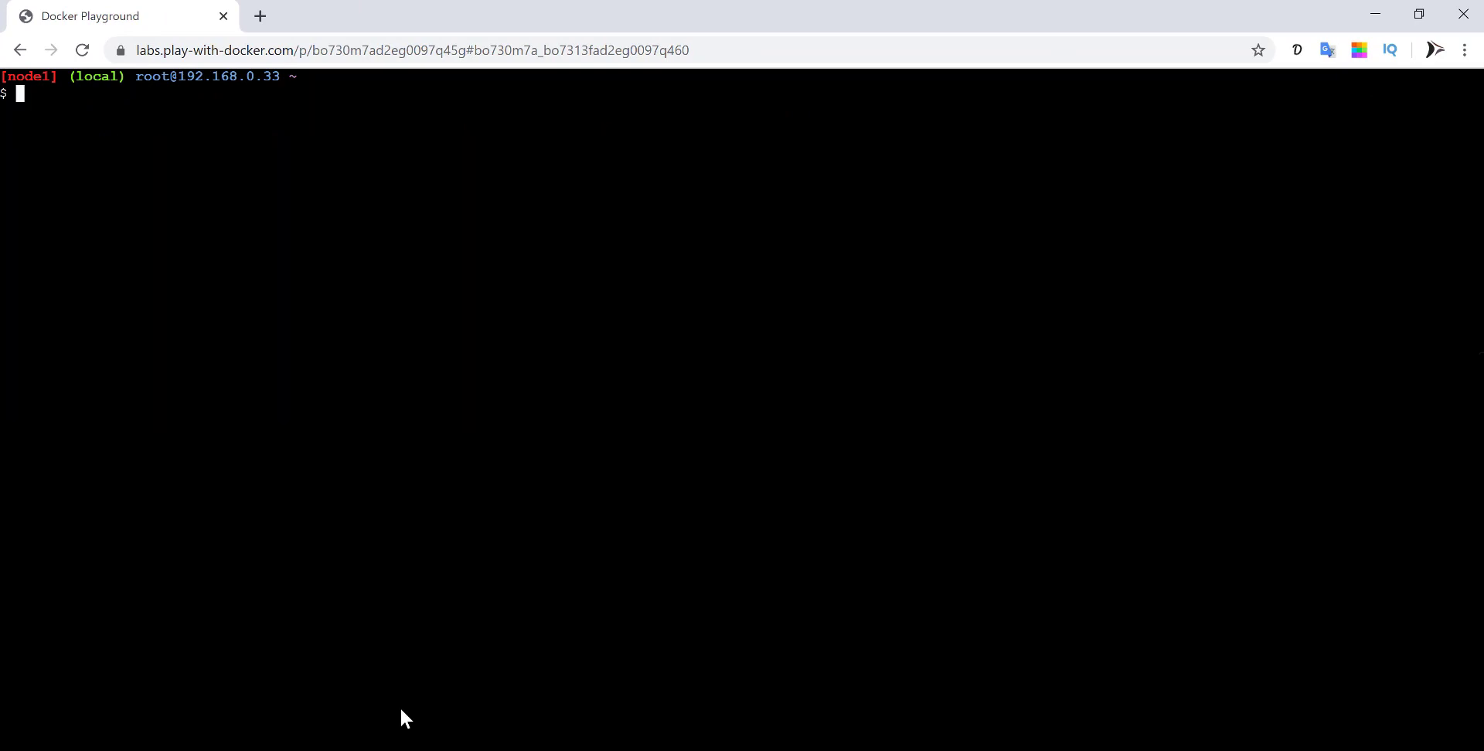
pyautogui.moveTo(385, 625)
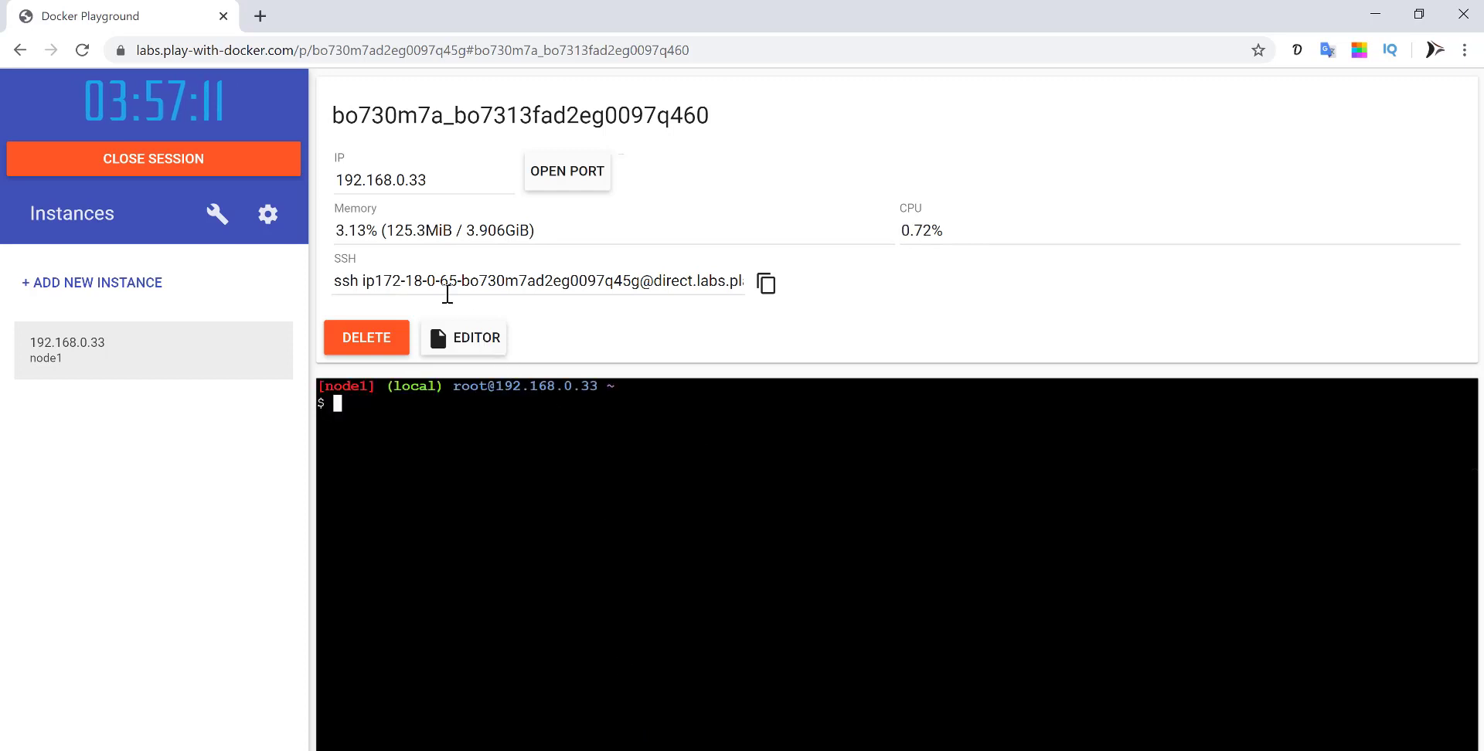
pyautogui.moveTo(369, 728)
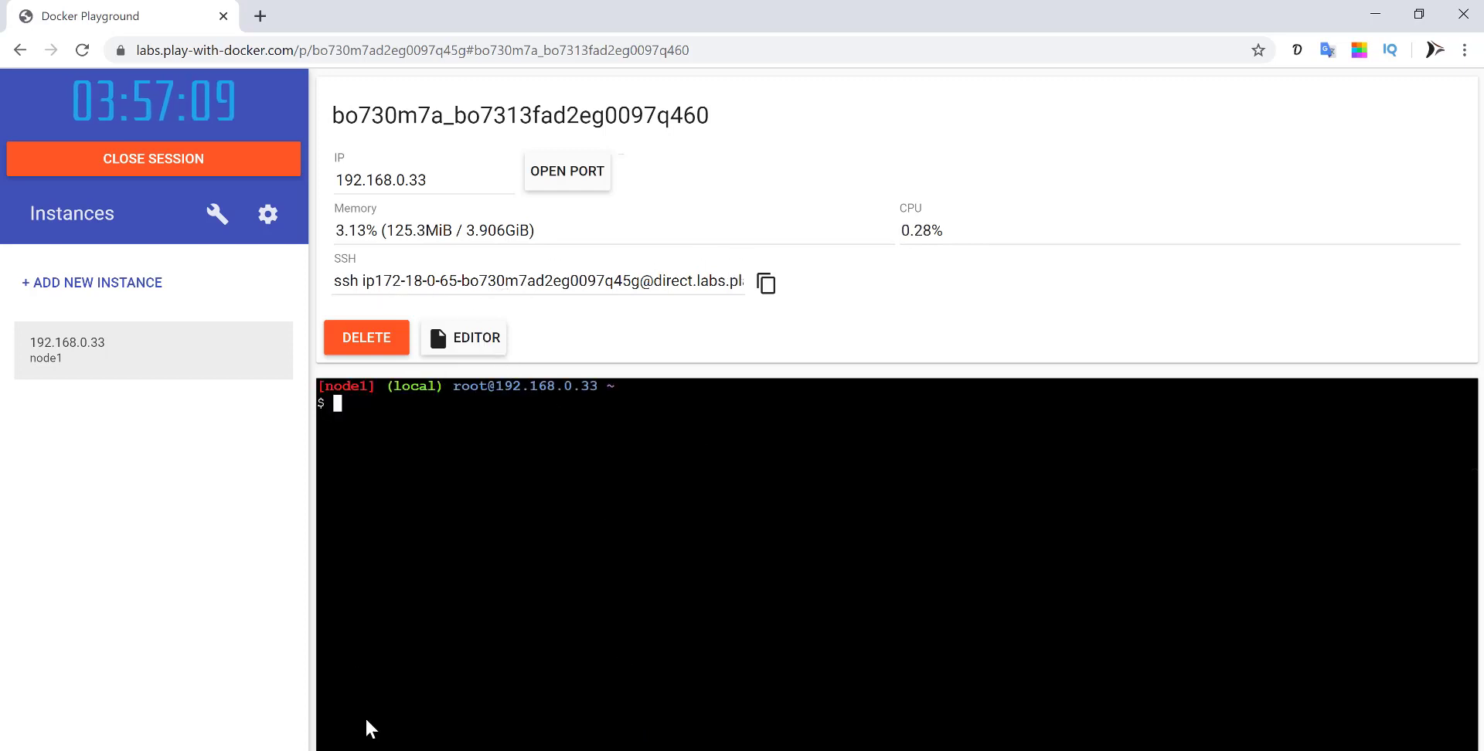